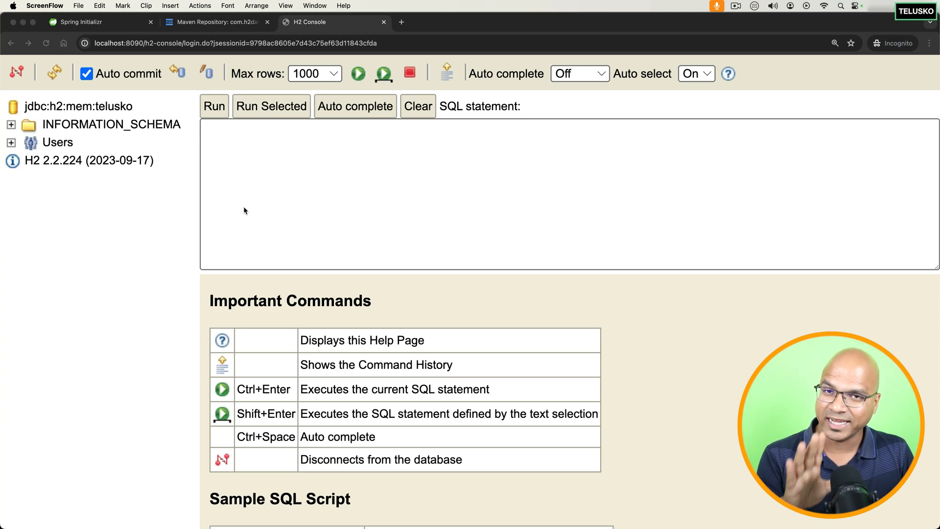
mouse_move(322, 94)
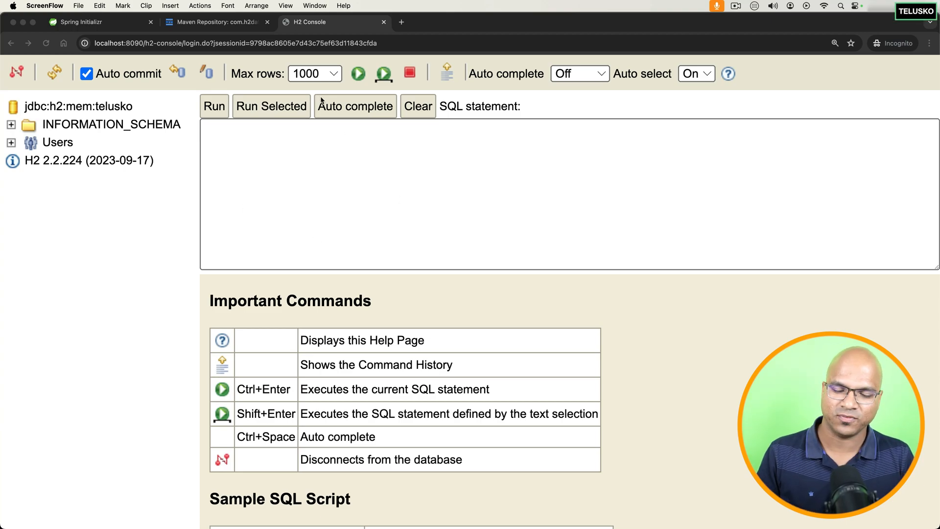
mouse_move(114, 65)
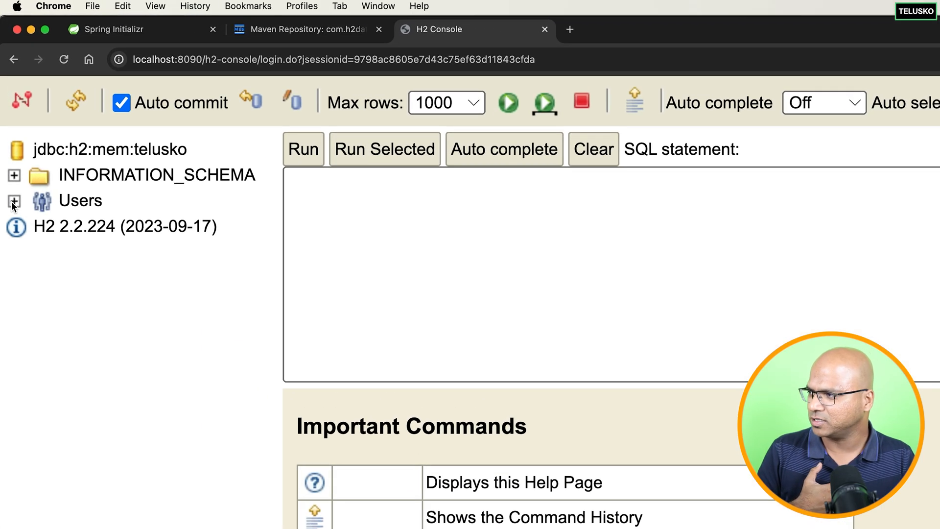
Check the SA database user, then create a repository package under com.telusko.simpleWebApp
click(14, 199)
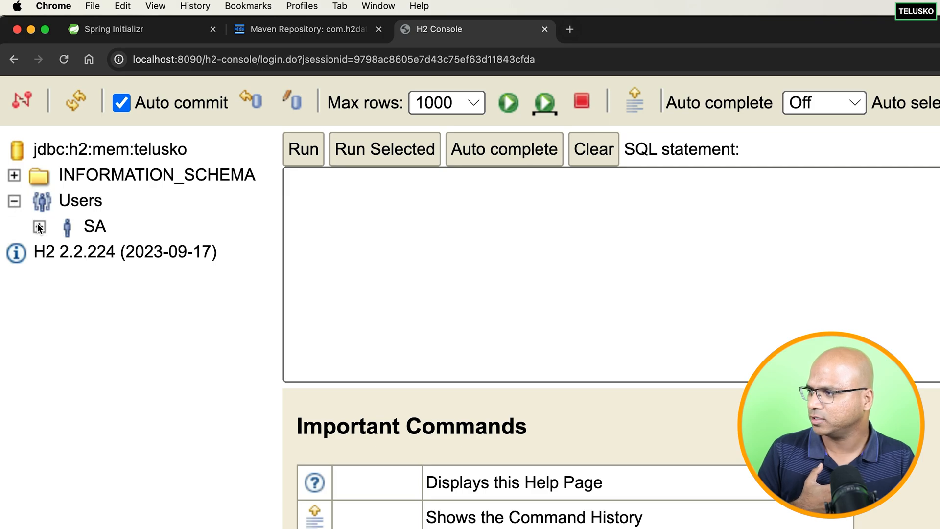
click(15, 201)
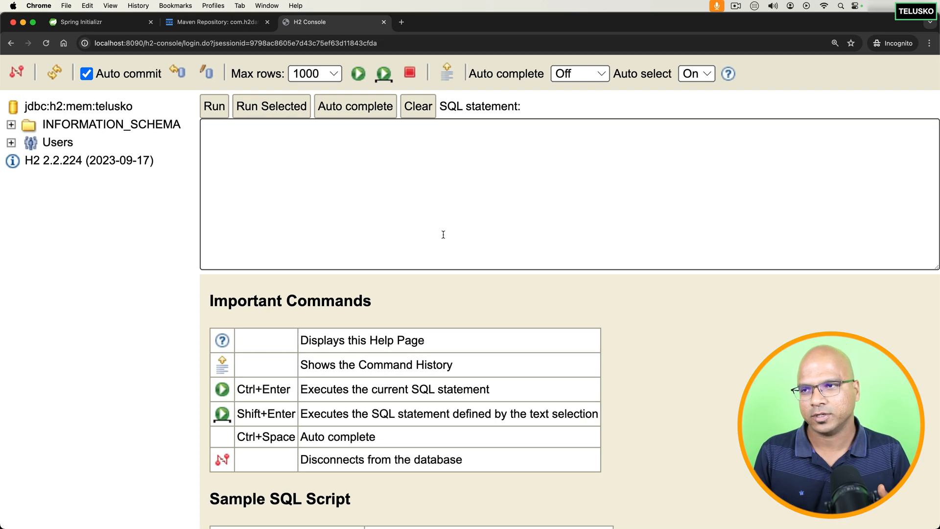
mouse_move(432, 212)
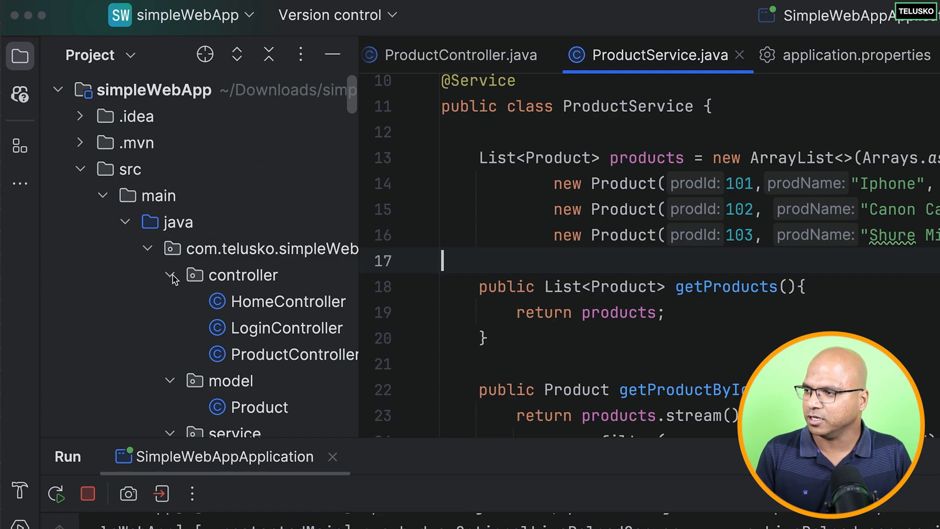
click(170, 275)
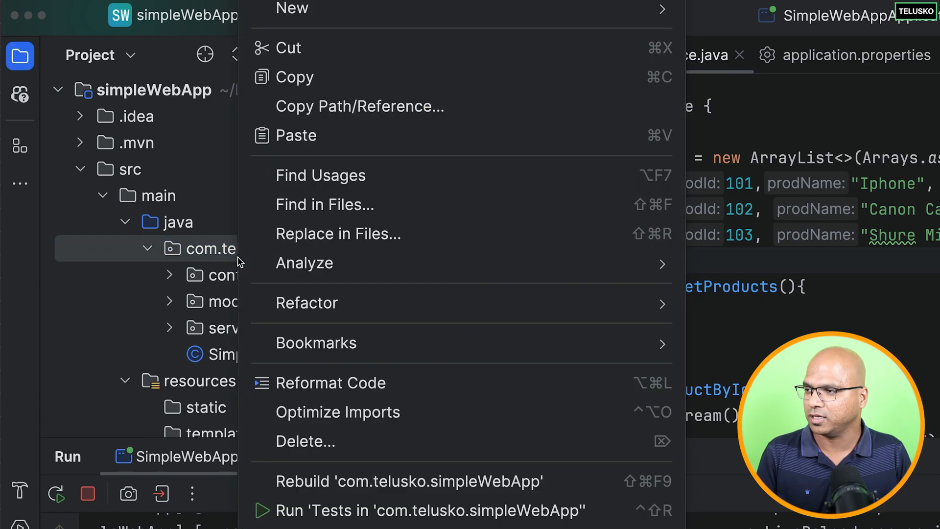
click(292, 9)
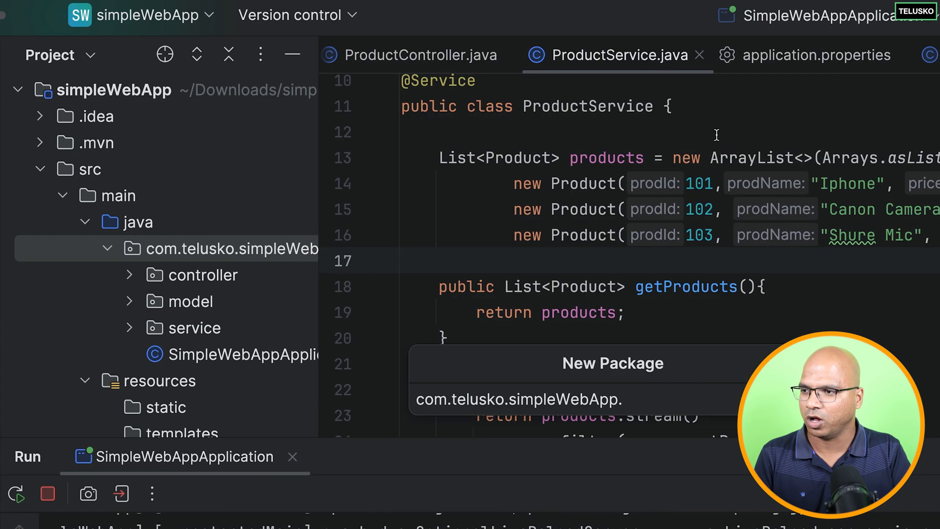
text(repository)
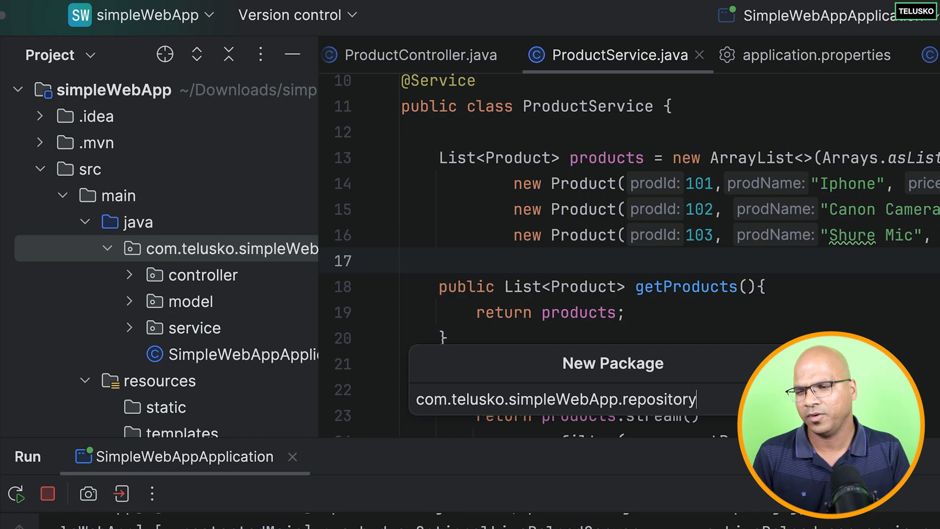
key(Enter)
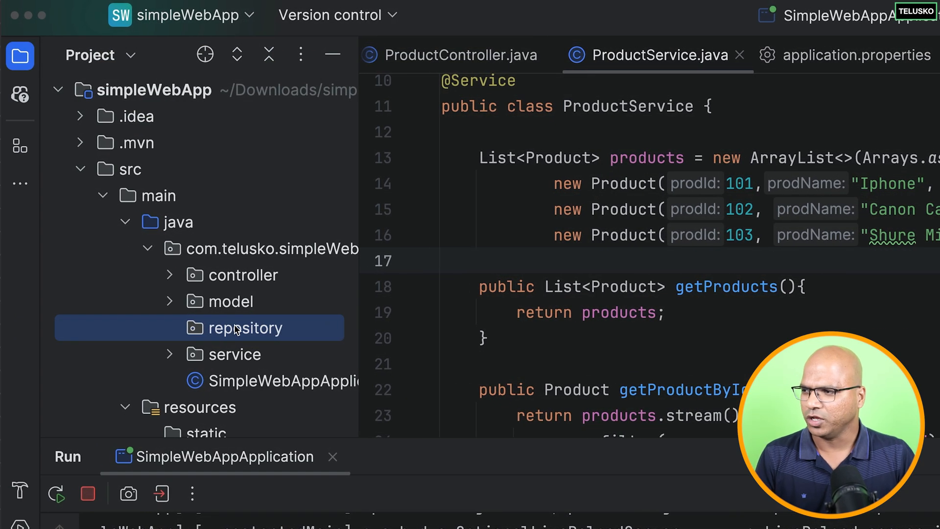
Create a new Java interface named ProductRepo inside the repository package
right_click(245, 327)
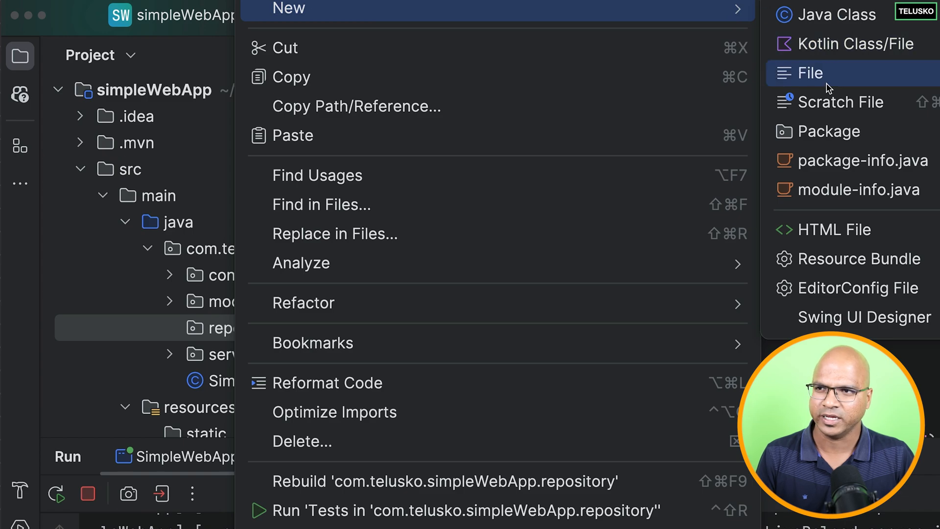
click(834, 14)
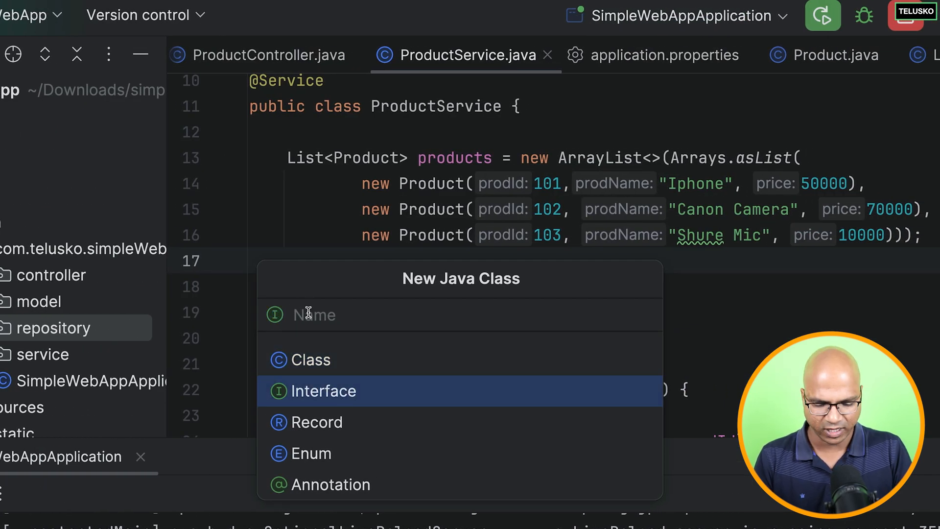
text(ProductRep)
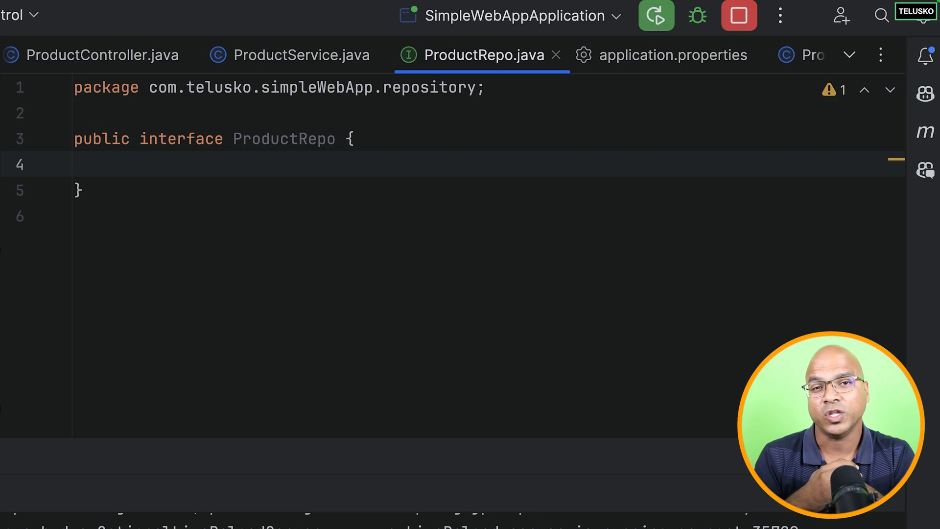
click(114, 164)
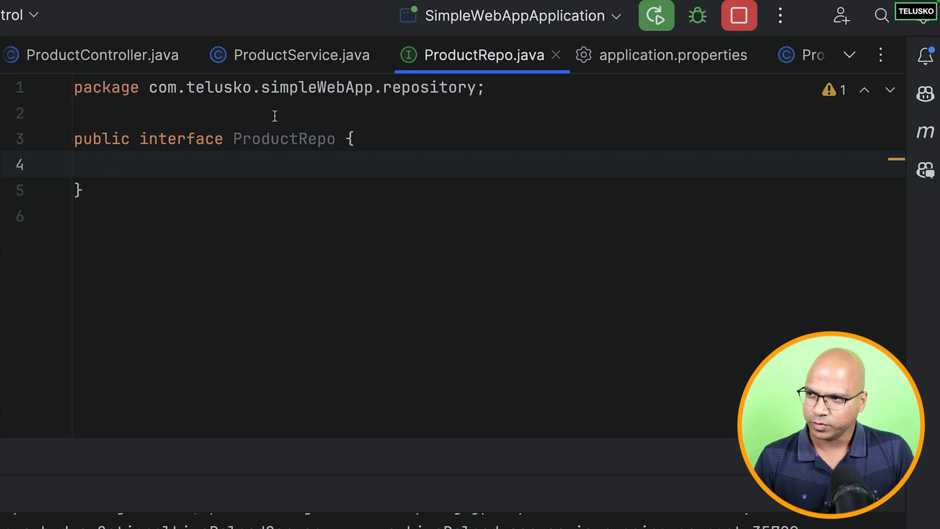
text(@rep)
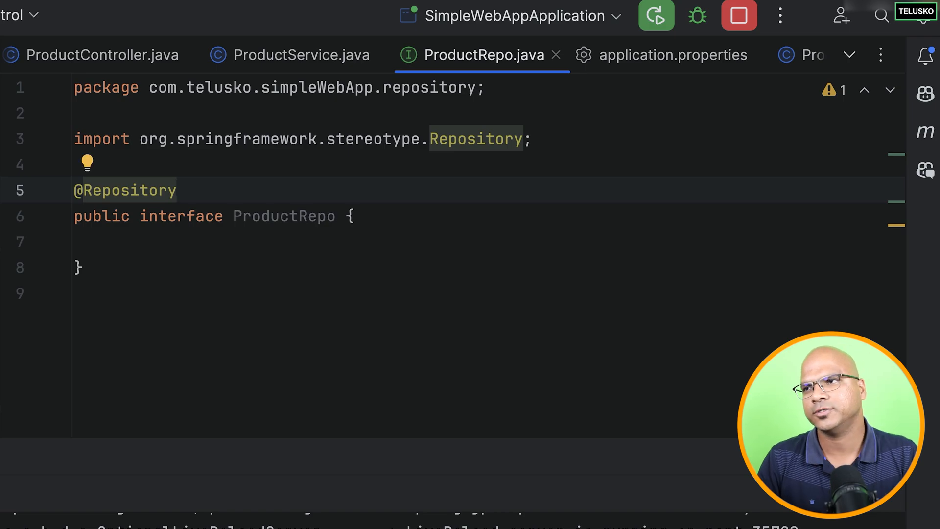
click(103, 54)
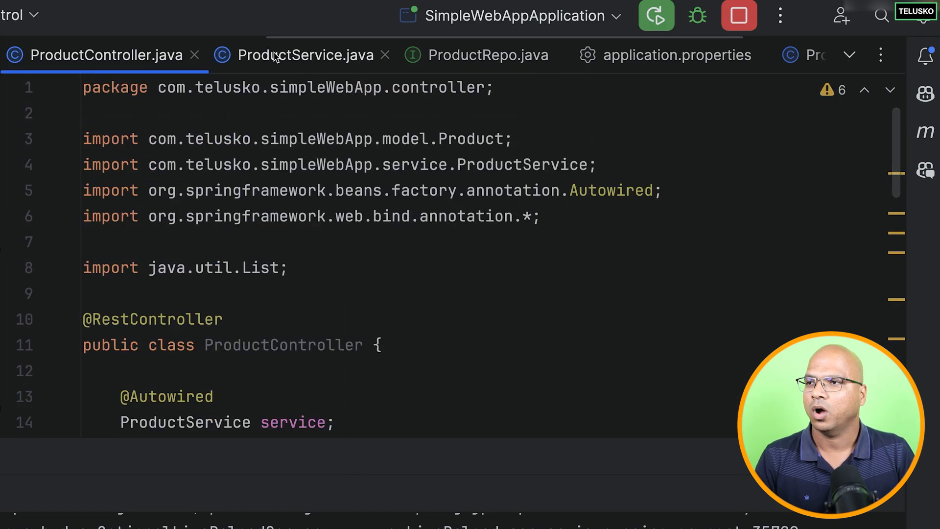
click(304, 55)
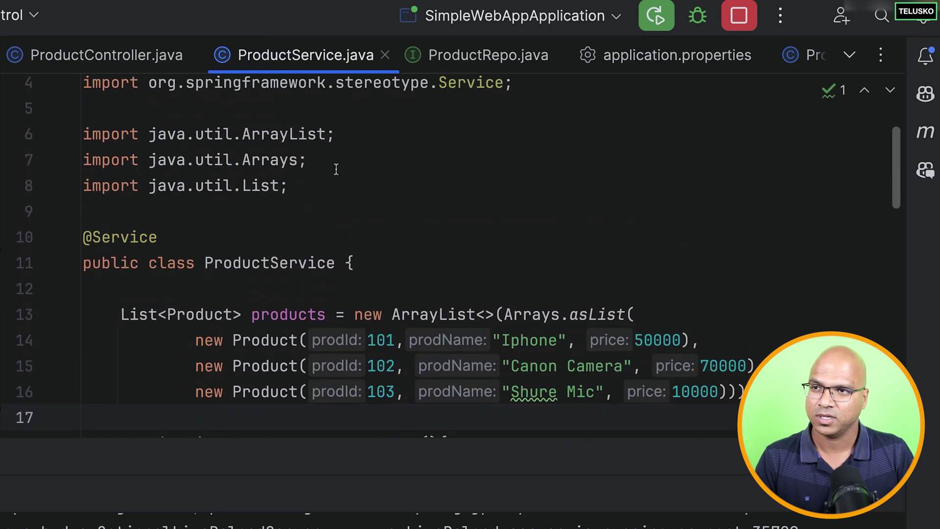
click(487, 55)
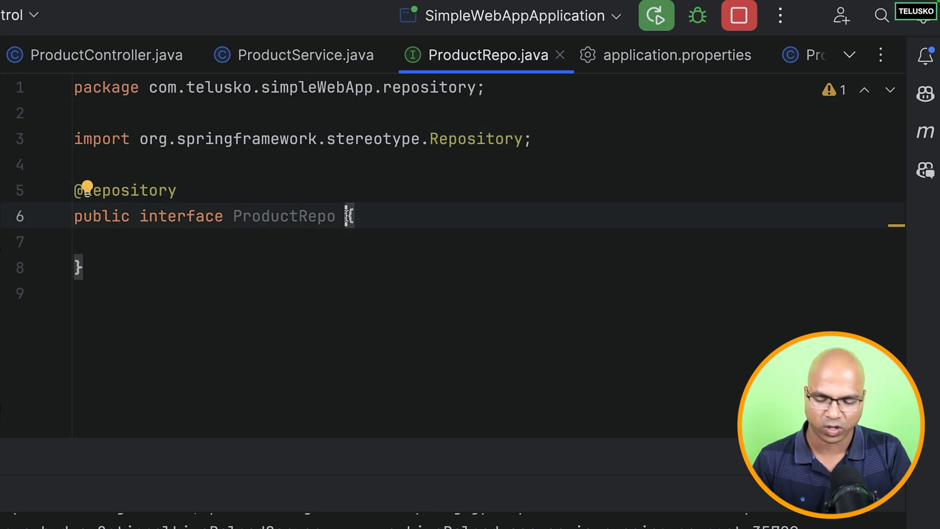
Make ProductRepo extend JpaRepository<Product, Integer> with auto-imports
text(extends C)
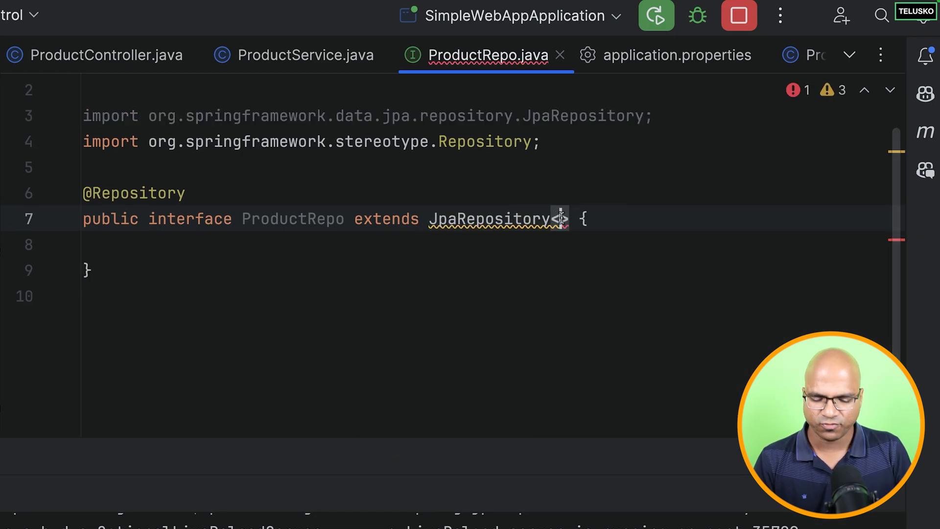
text(<Pro>)
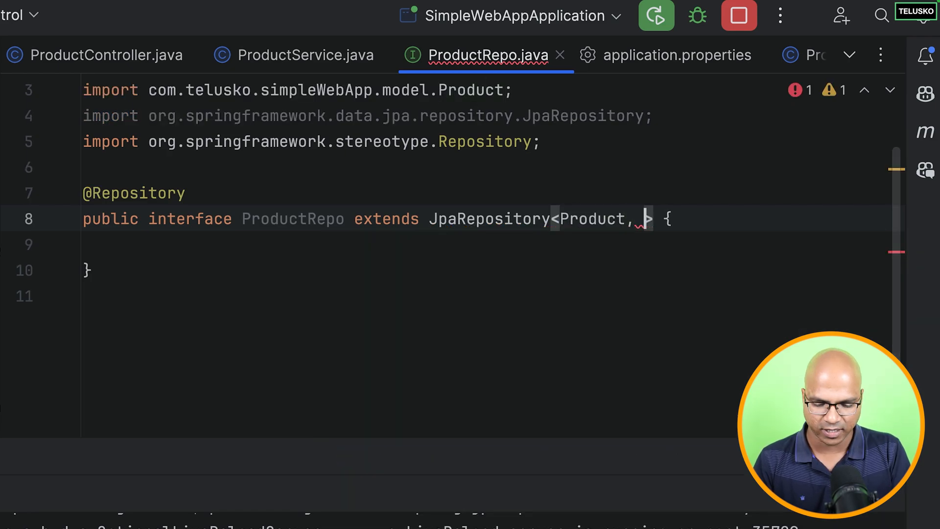
text(Integer)
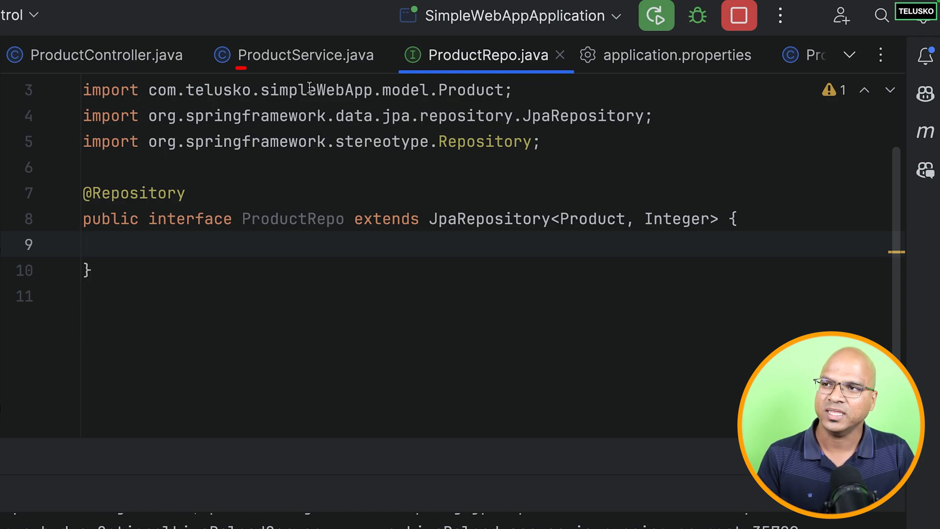
click(304, 55)
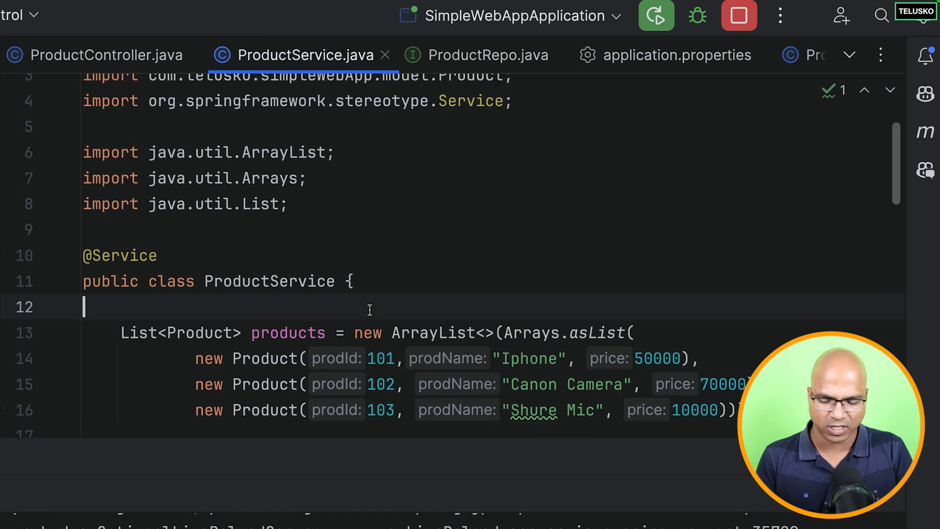
key(Enter)
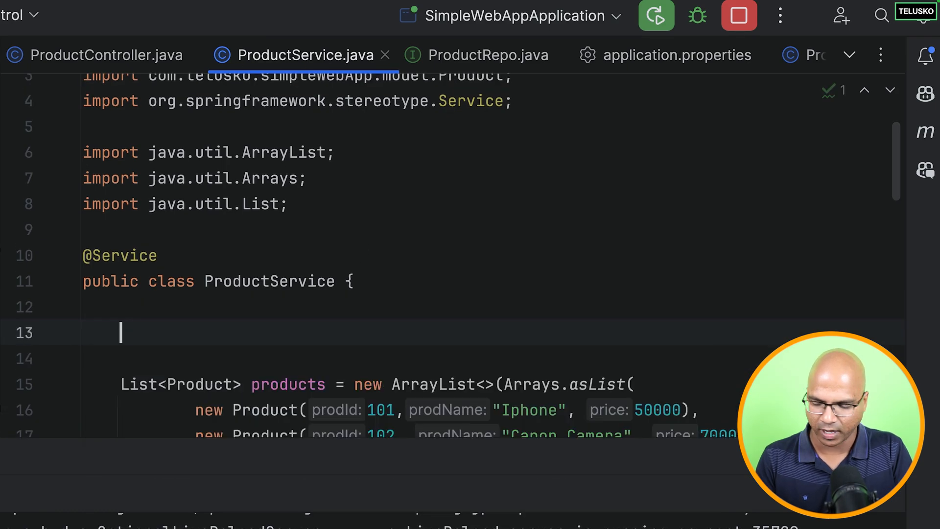
text(Pro)
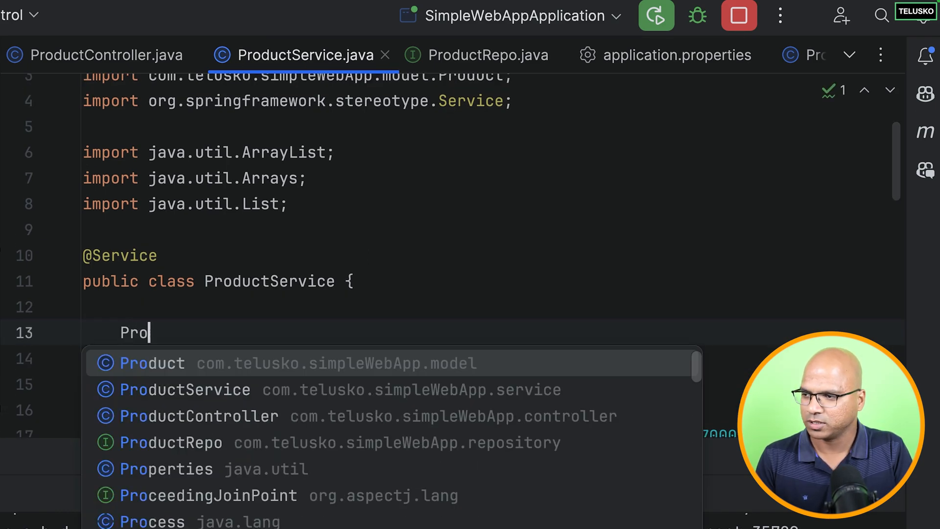
text(ductRepo_r)
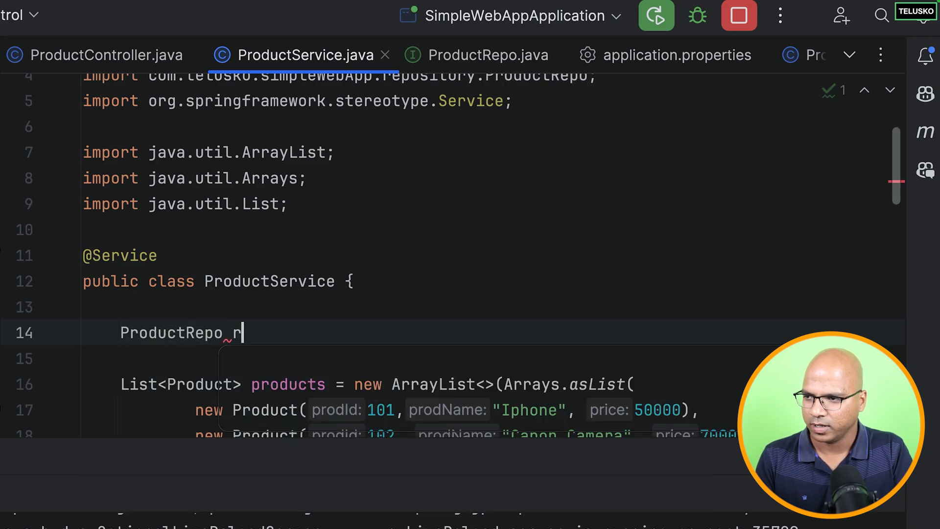
text(epo;)
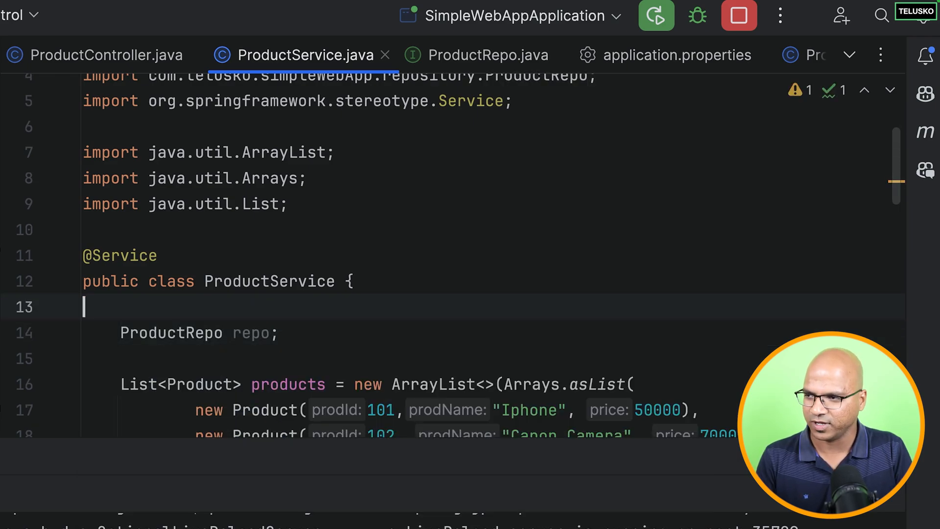
text(@Autowired)
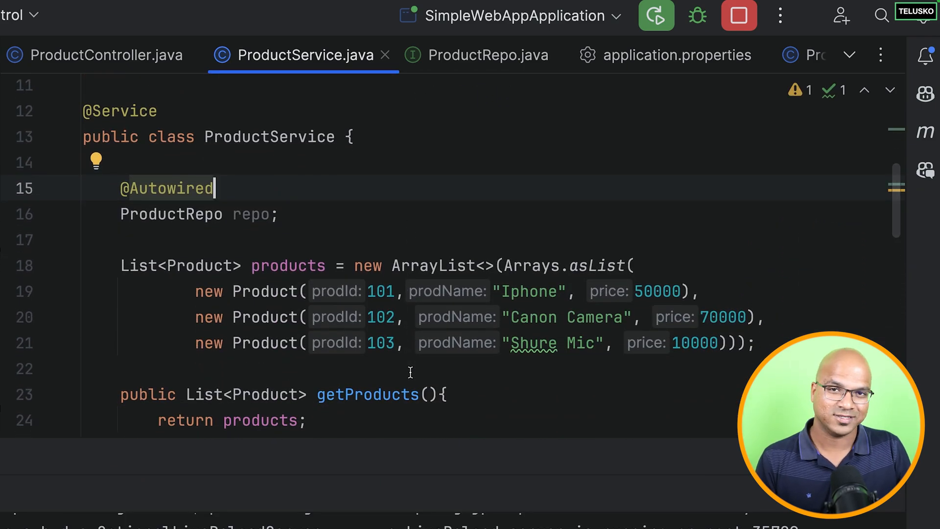
mouse_move(302, 89)
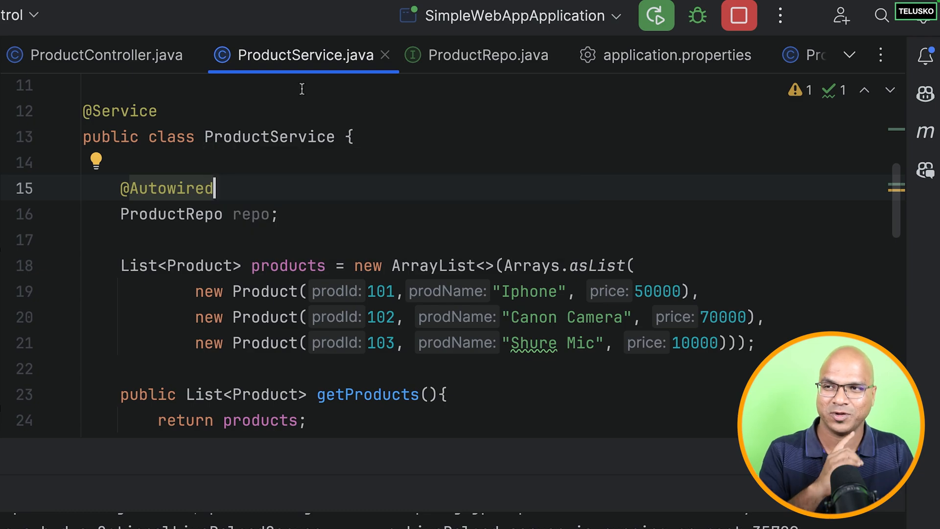
click(489, 55)
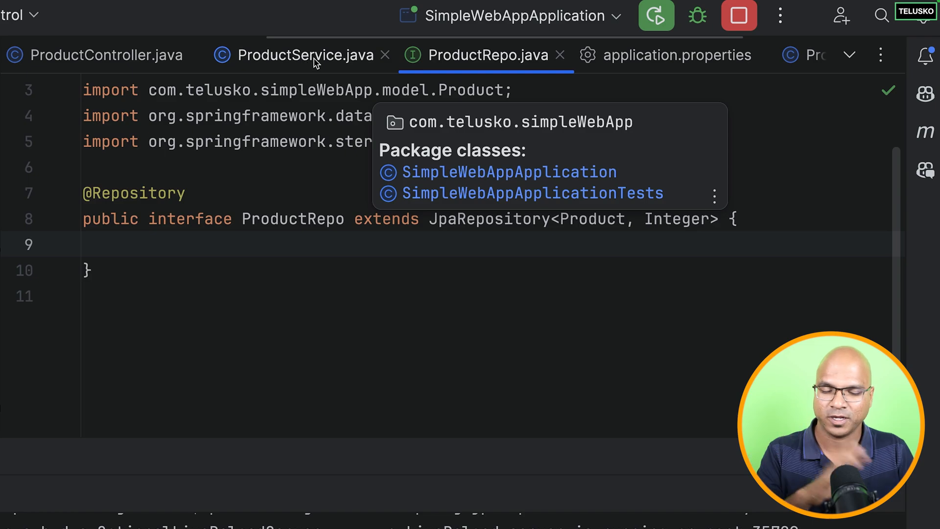
Comment out the hardcoded product list and begin returning from repo. in getProducts
click(304, 54)
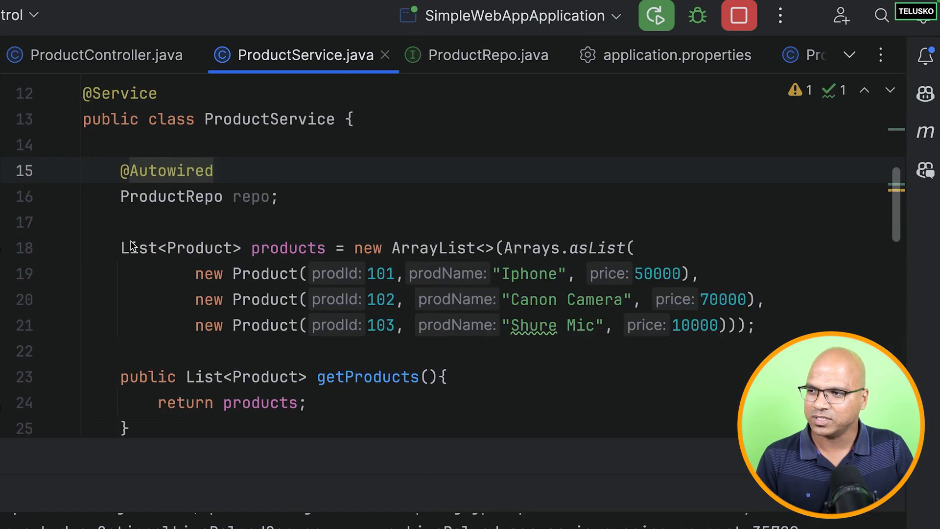
drag(120, 248, 754, 325)
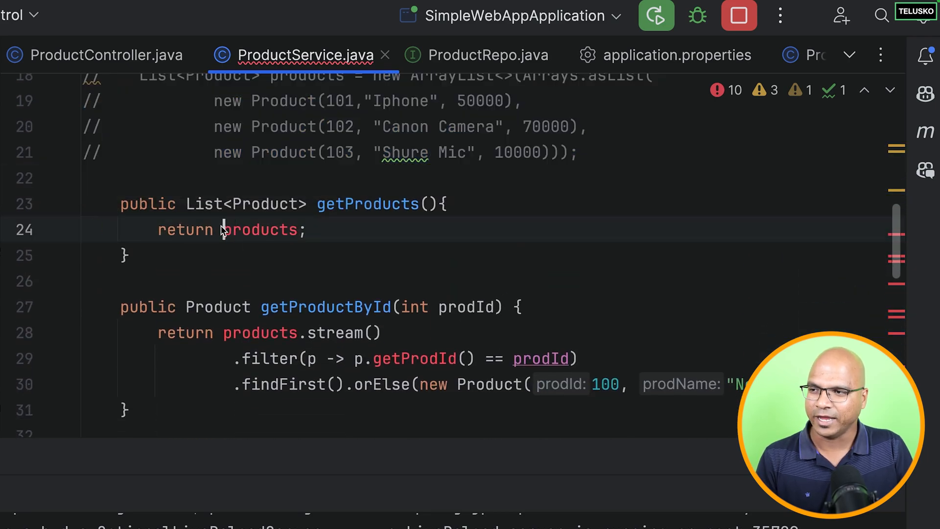
double_click(258, 229)
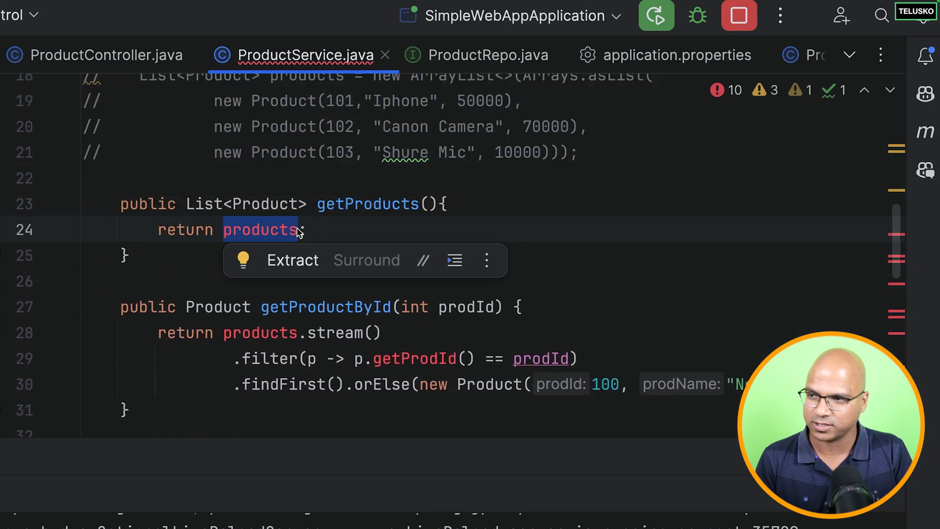
text(repo)
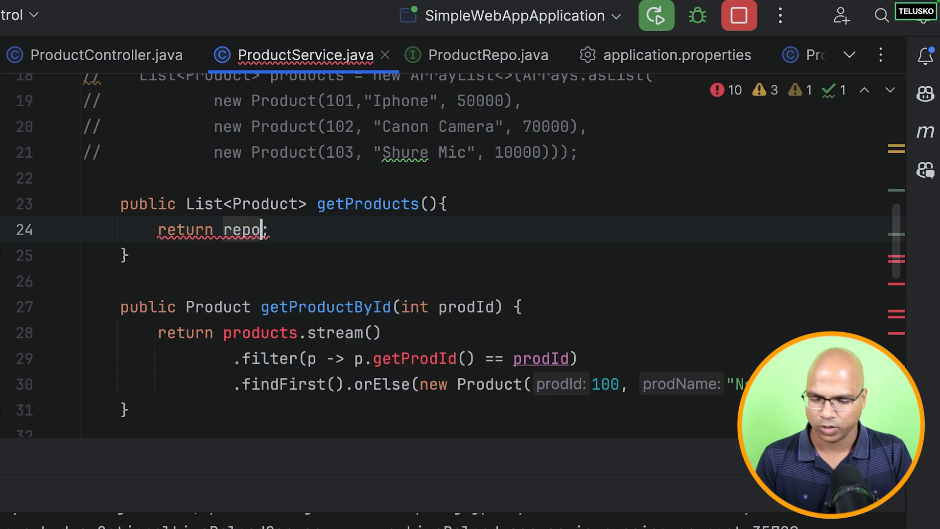
text(.)
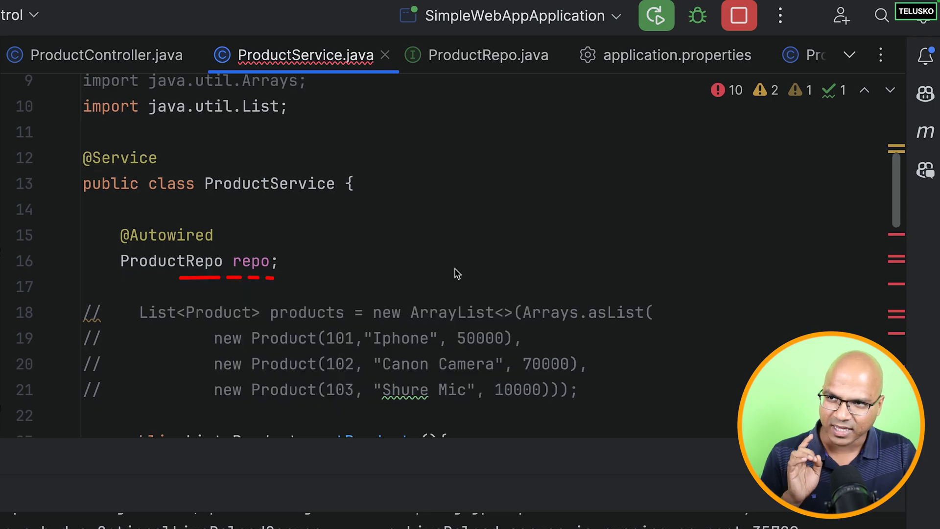
click(488, 55)
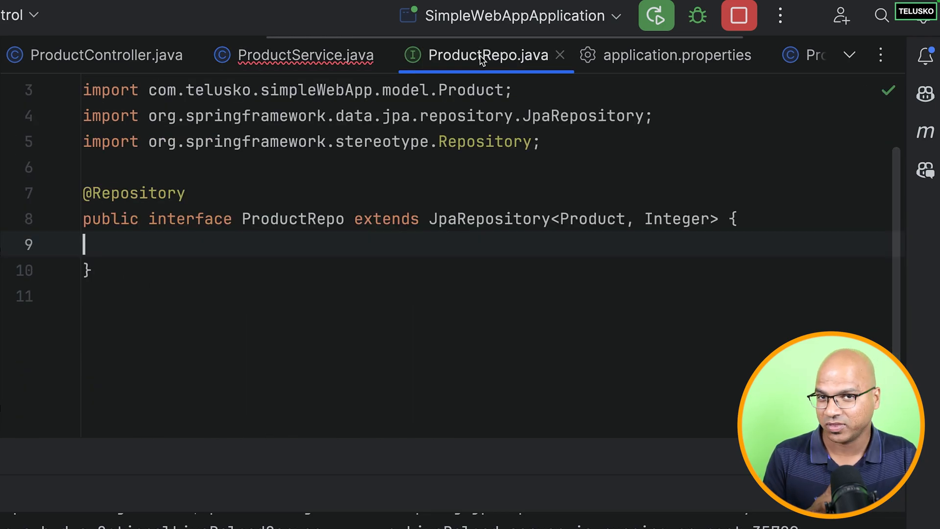
click(305, 55)
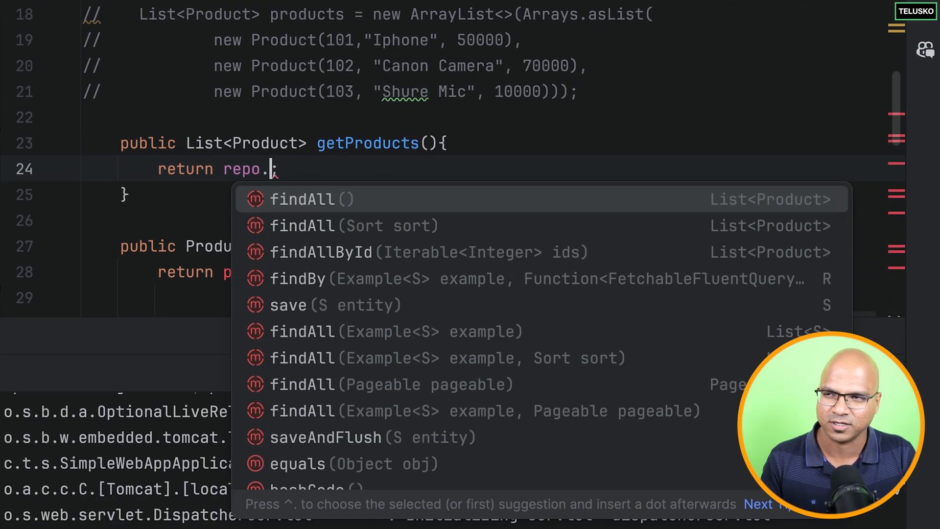
click(487, 55)
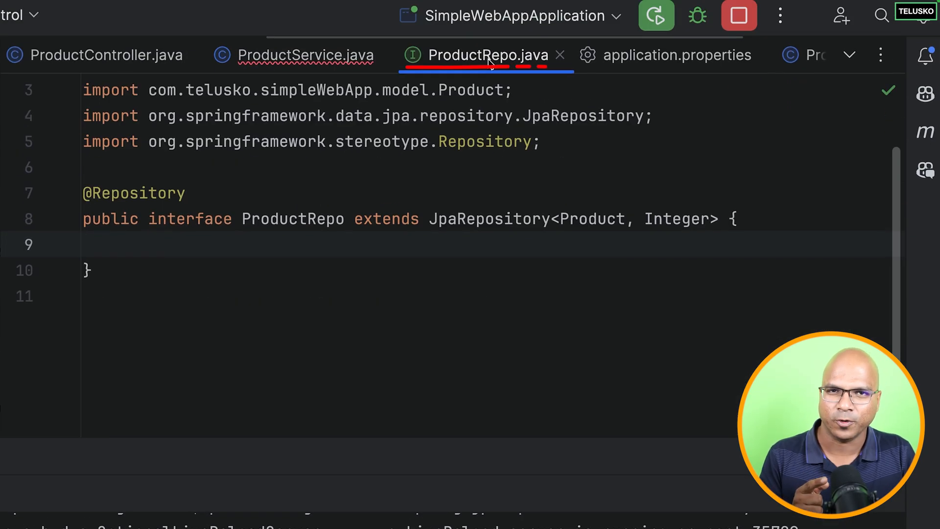
double_click(386, 220)
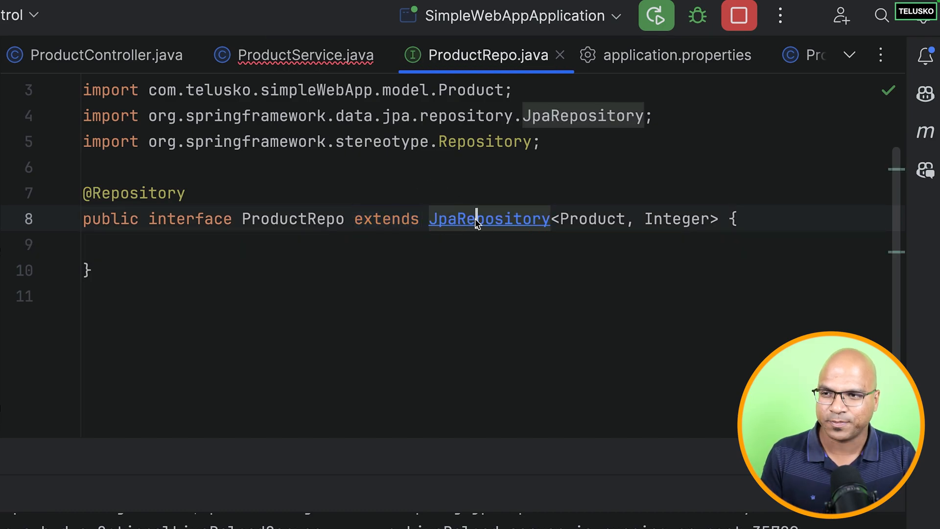
click(478, 219)
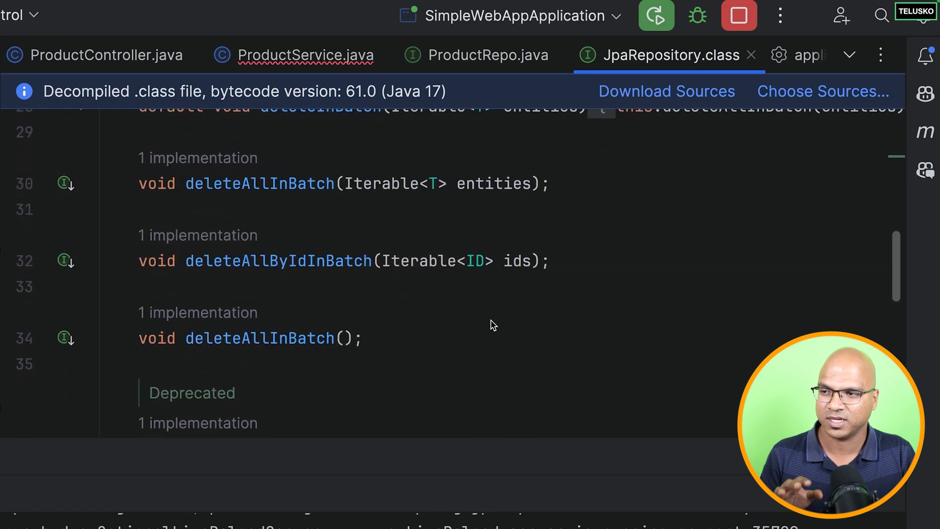
scroll(down, 3)
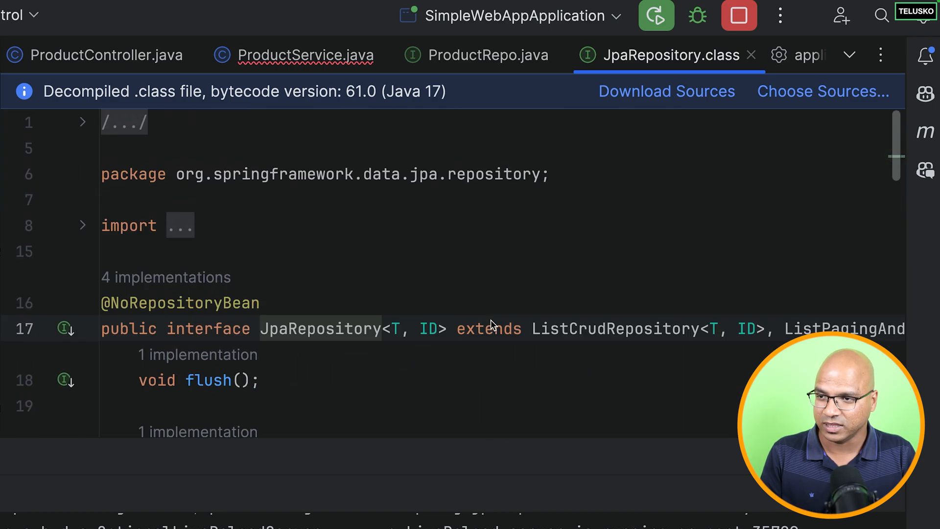
mouse_move(578, 340)
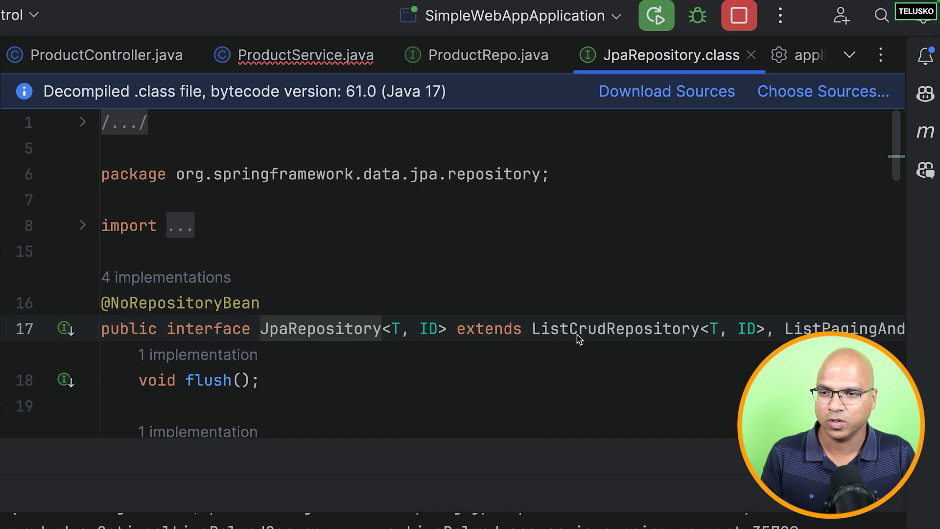
mouse_move(577, 329)
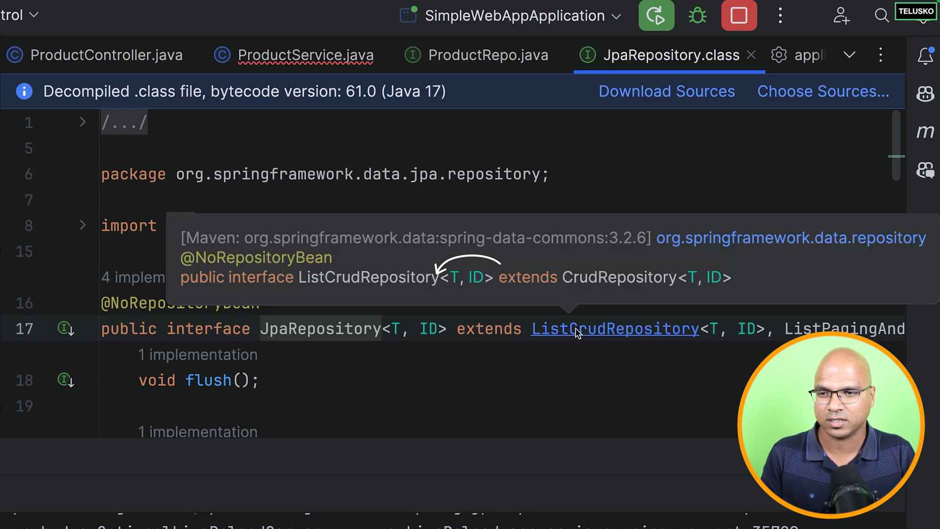
click(614, 329)
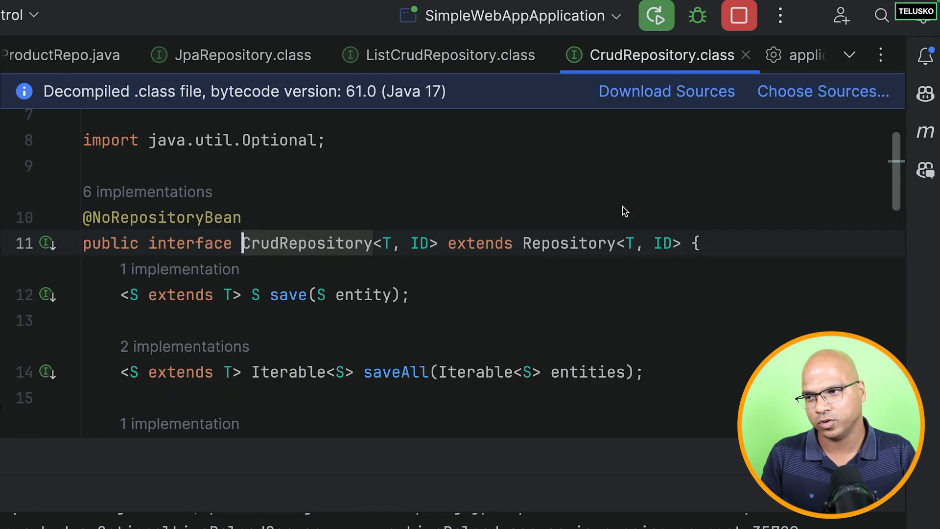
scroll(down, 3)
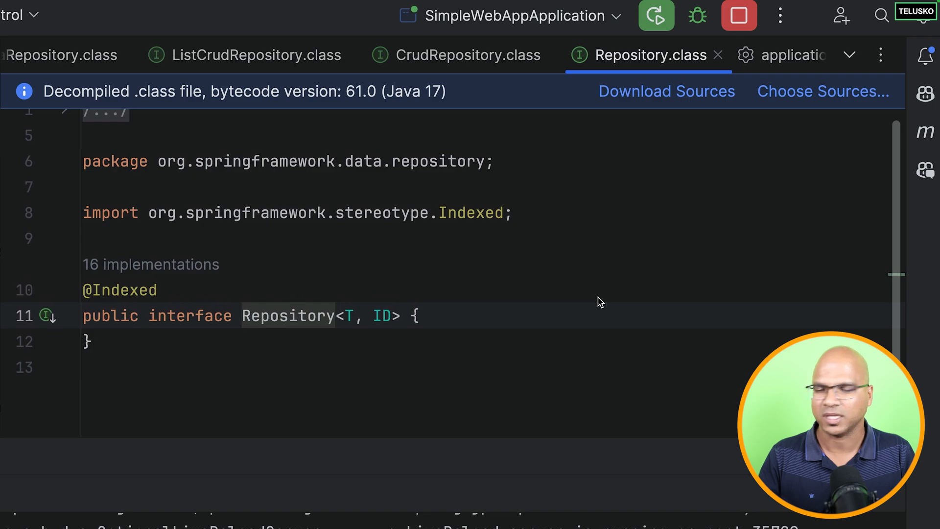
click(466, 54)
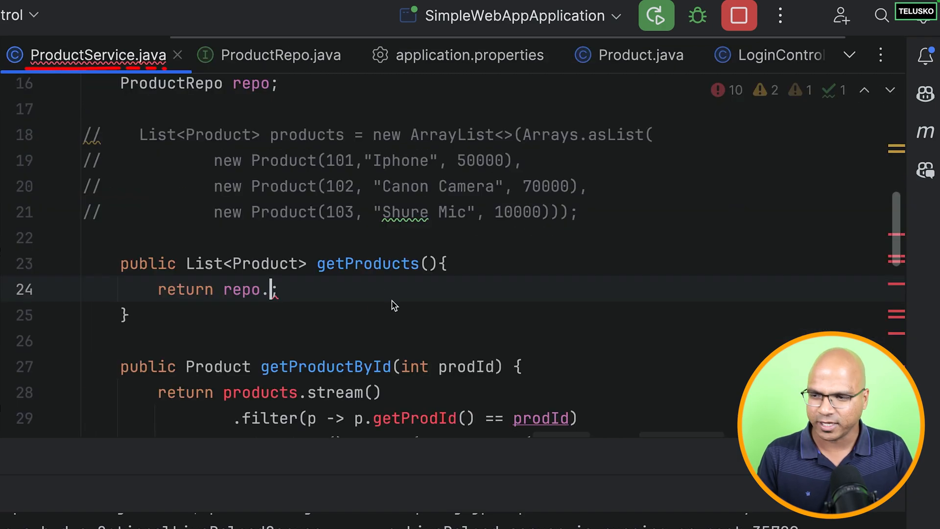
Return repo.findAll() in getProducts and repo.findById(prodId).orElse(new Product()) in getProductById
text(.)
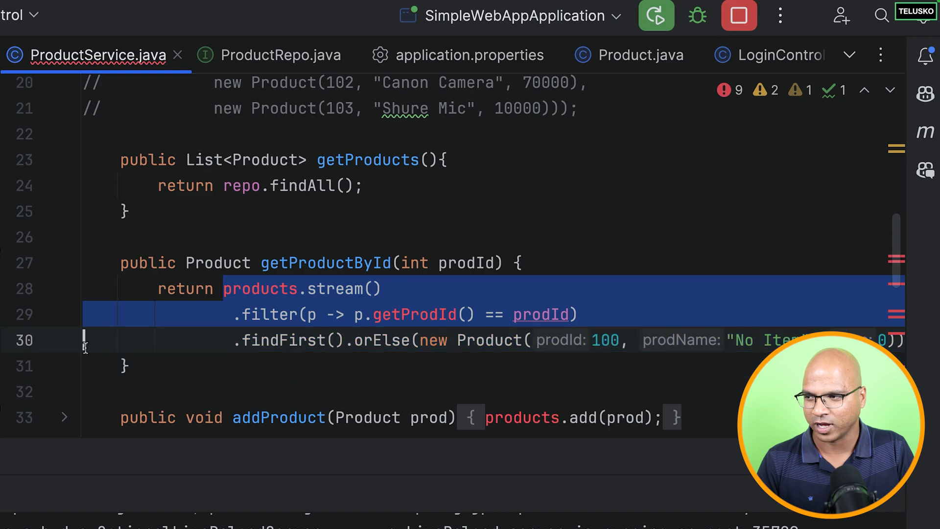
key(Delete)
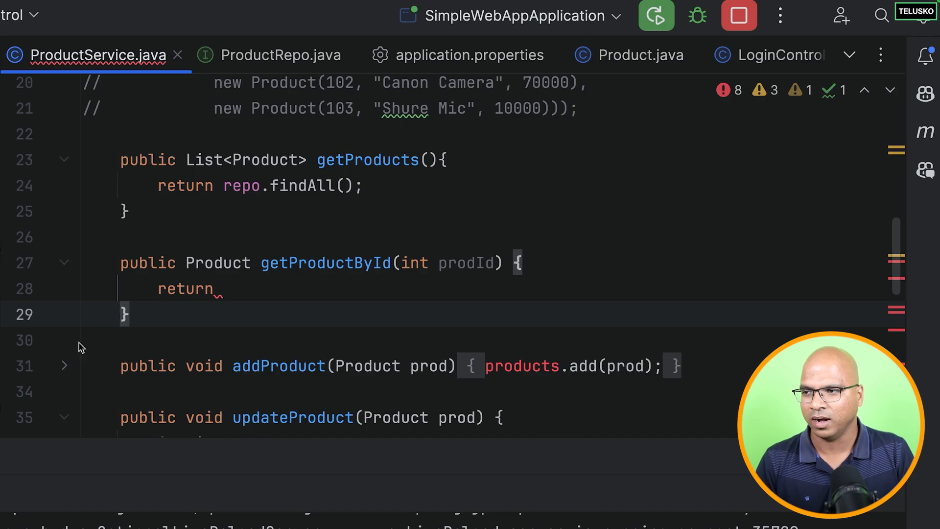
text(rep)
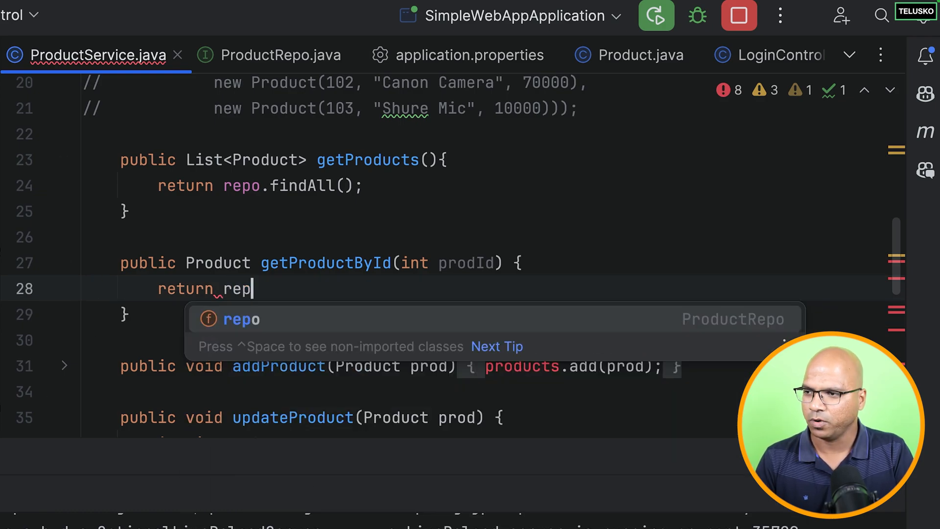
text(.findById(prodId);)
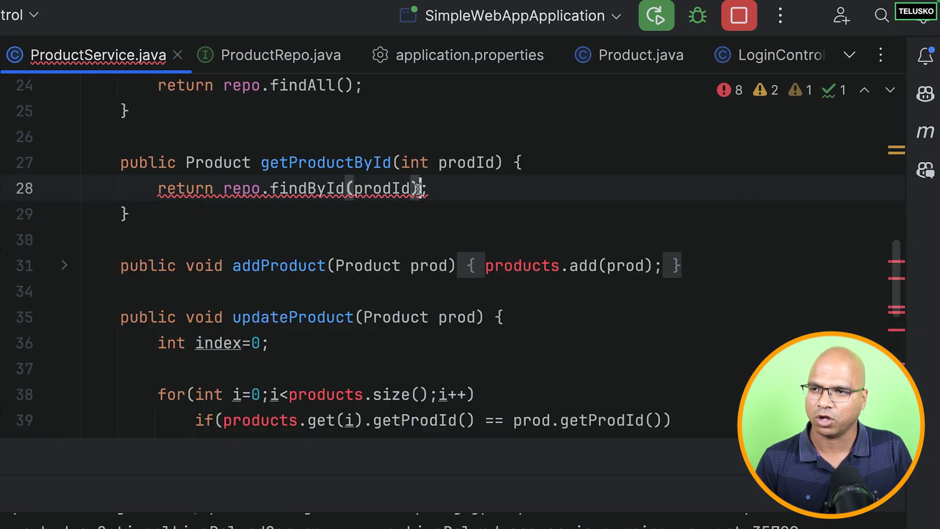
text(.orElse())
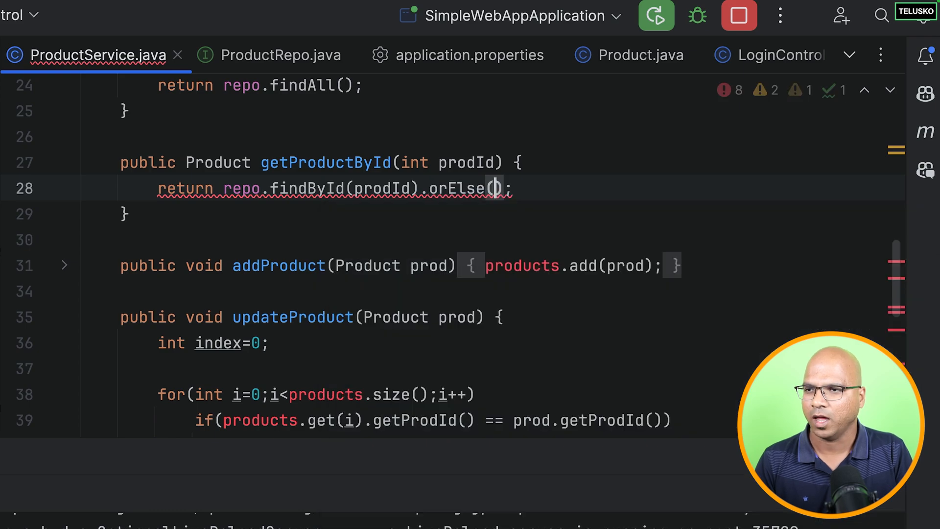
text(new)
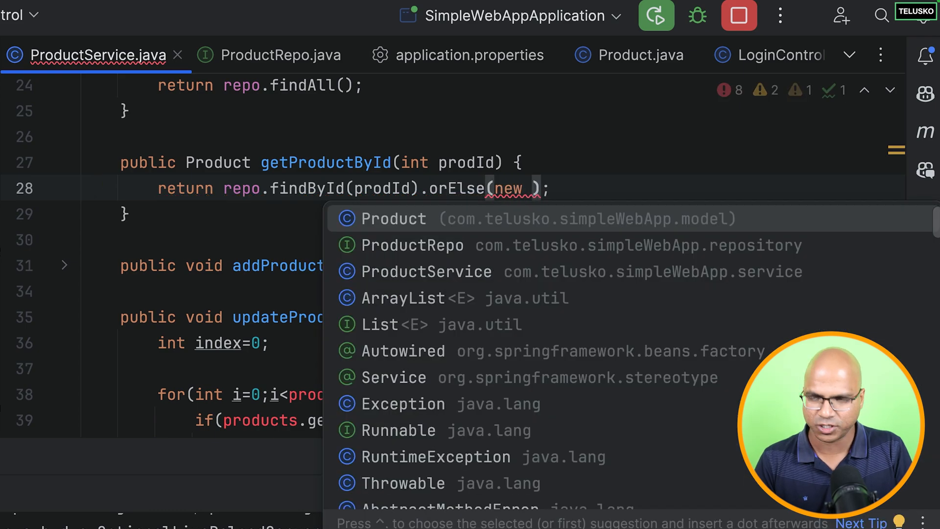
click(394, 218)
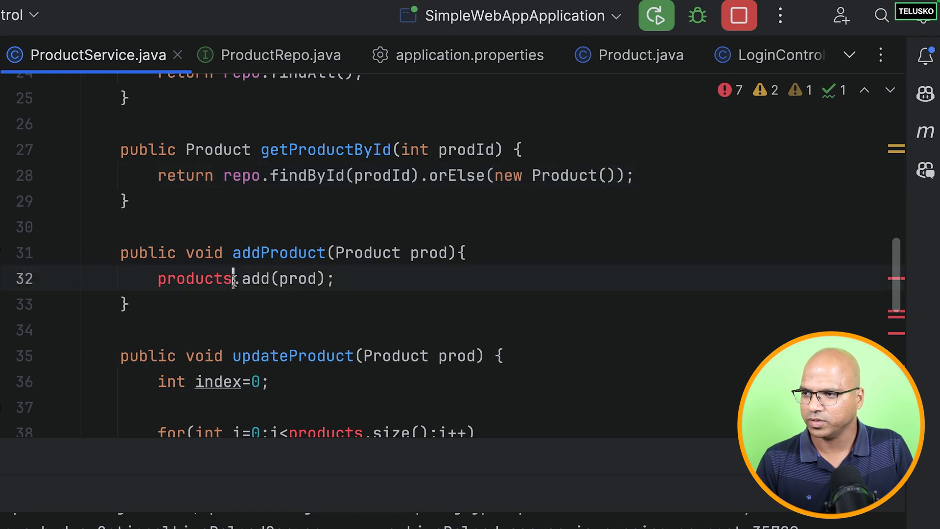
Replace the list-add statement in addProduct with repo.save(prod)
drag(158, 278, 317, 279)
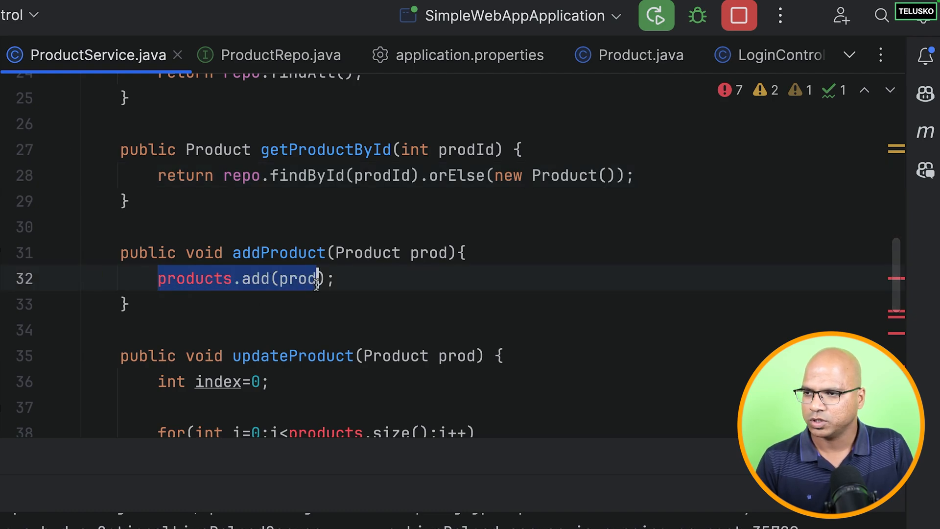
text(re;)
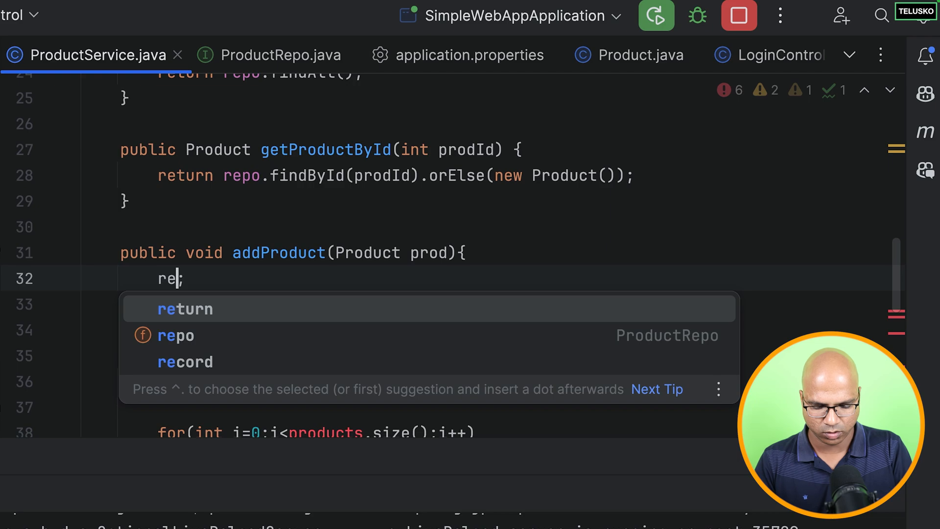
text(repo.)
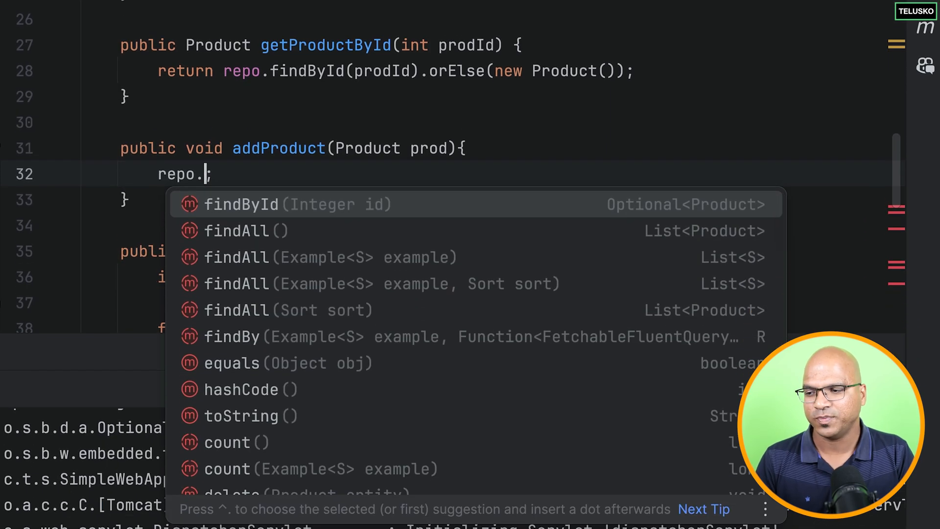
scroll(down, 3)
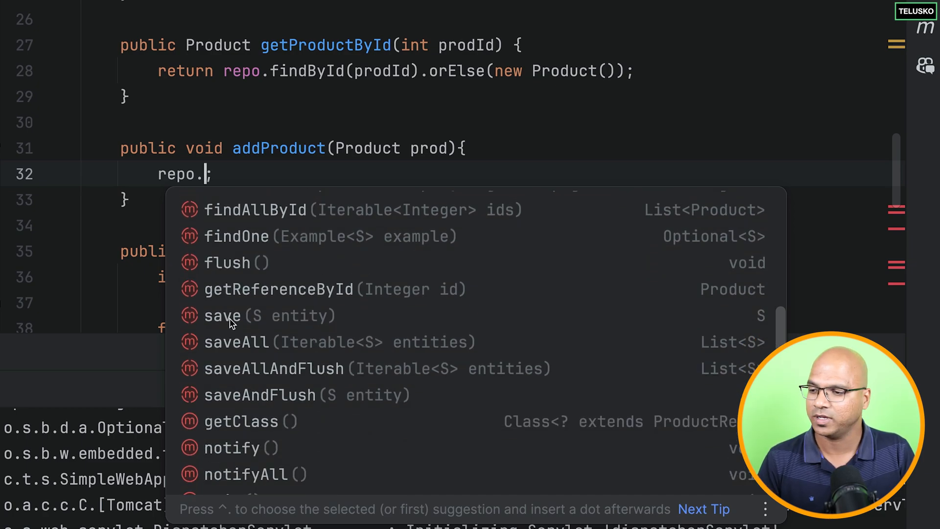
click(222, 315)
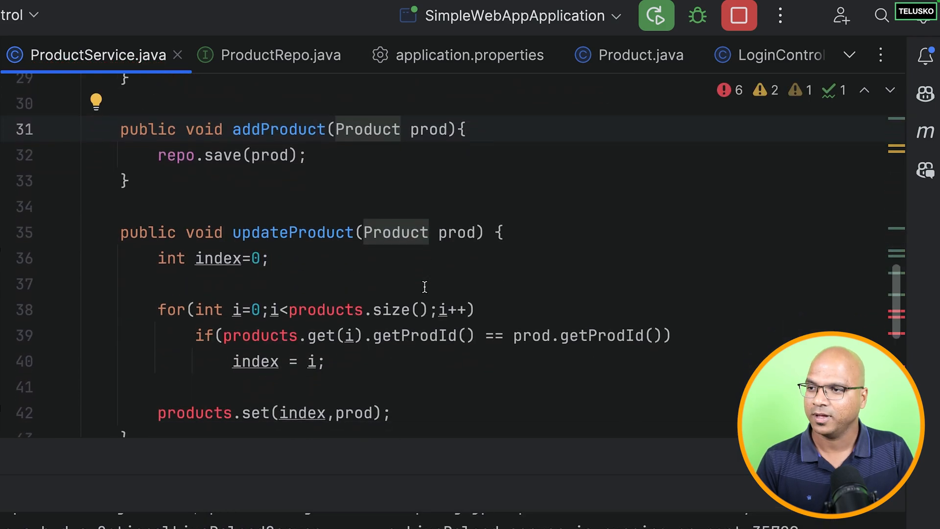
Make updateProduct call repo.save(prod) and clear deleteProduct's old loop body
scroll(down, 3)
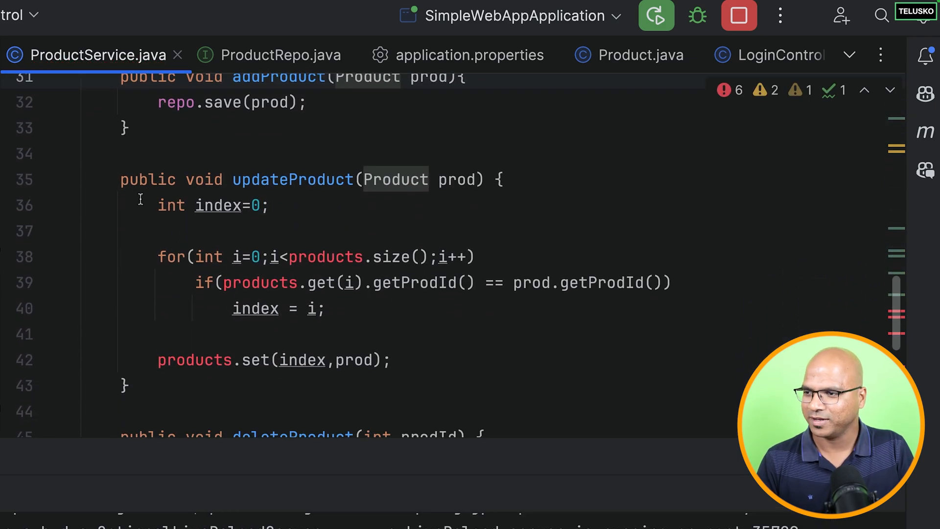
text(repo.)
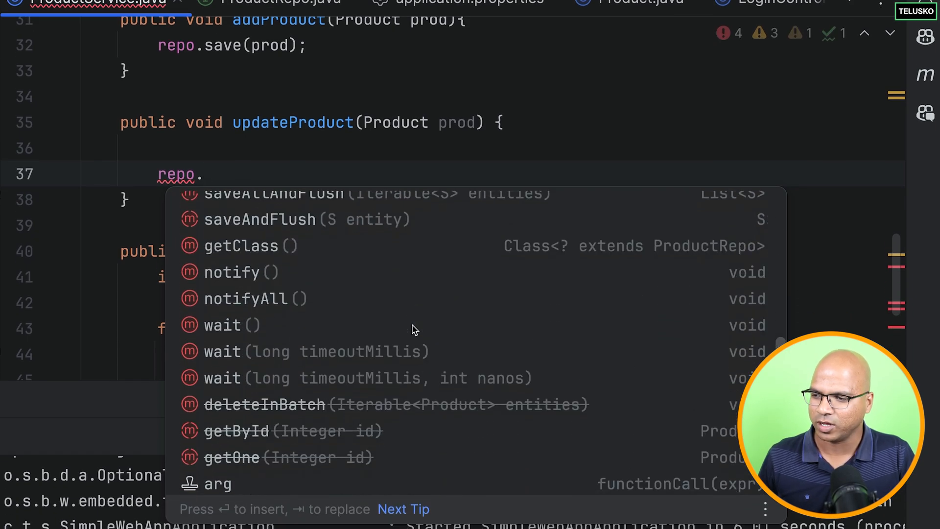
text(up)
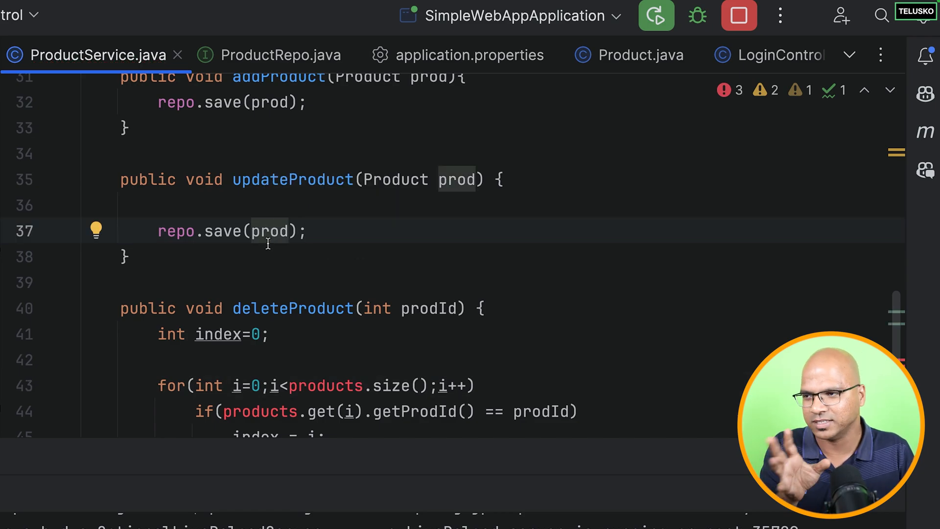
scroll(down, 3)
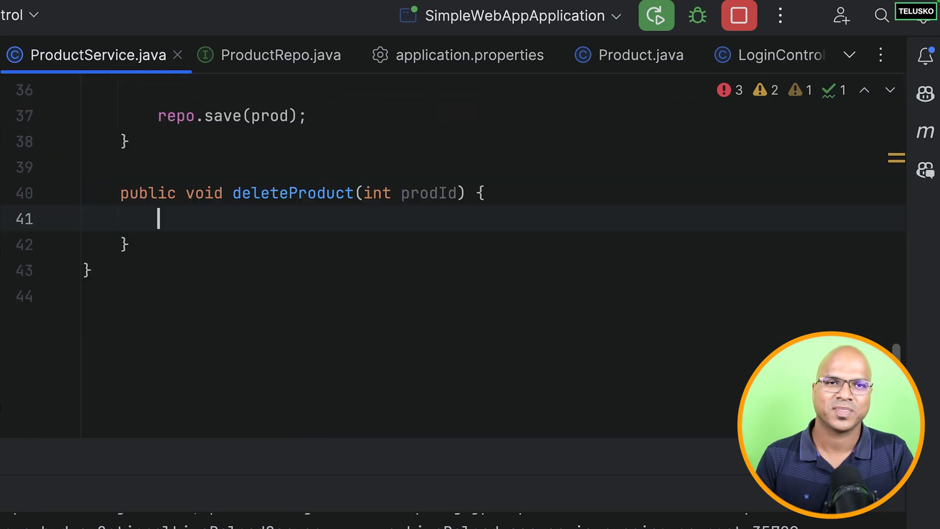
Make deleteProduct call repo.deleteById(prodId)
text(repo.)
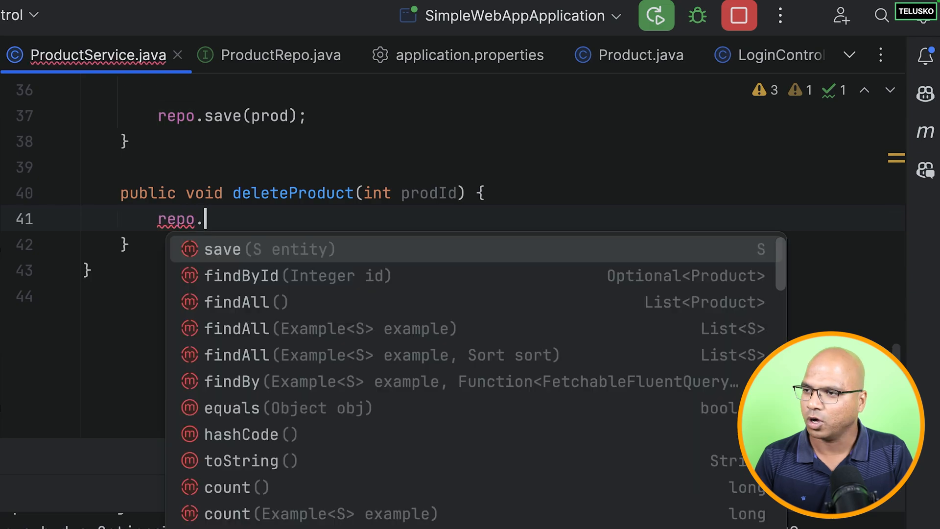
text(d)
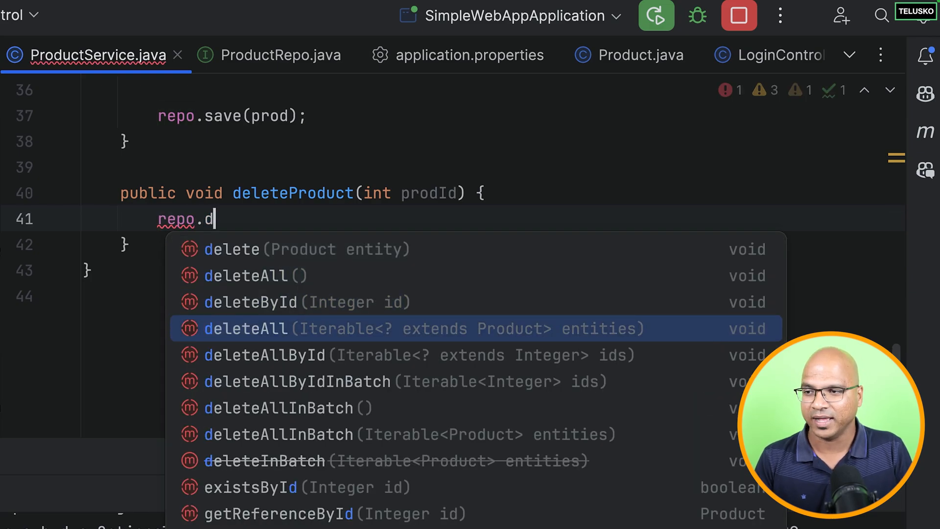
click(250, 302)
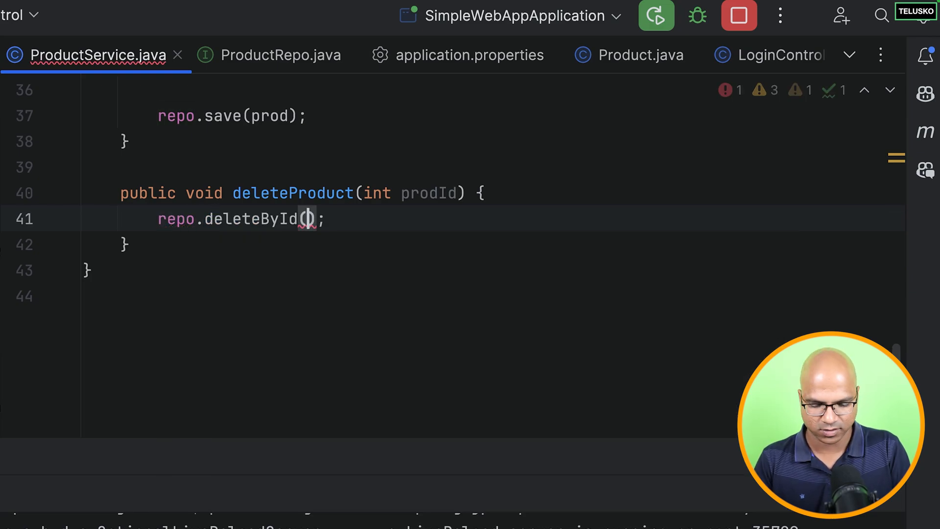
text(prodId)
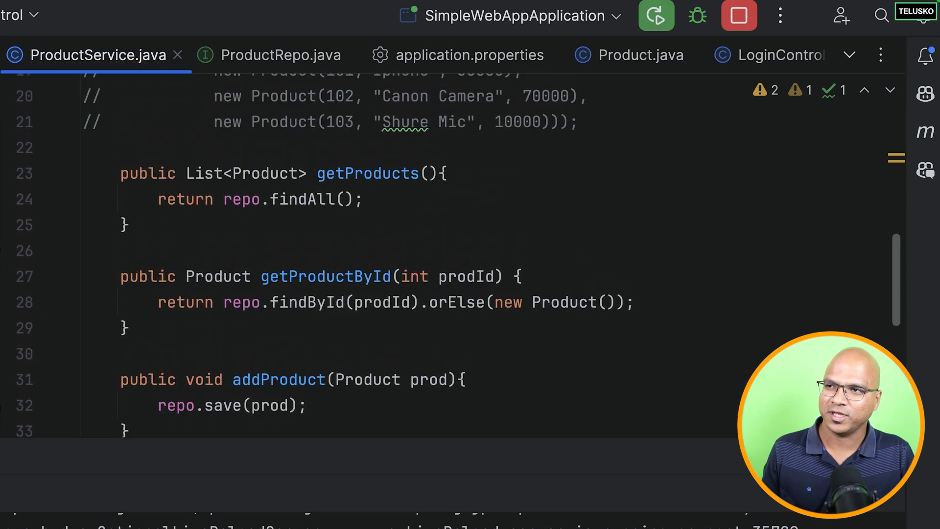
scroll(down, 3)
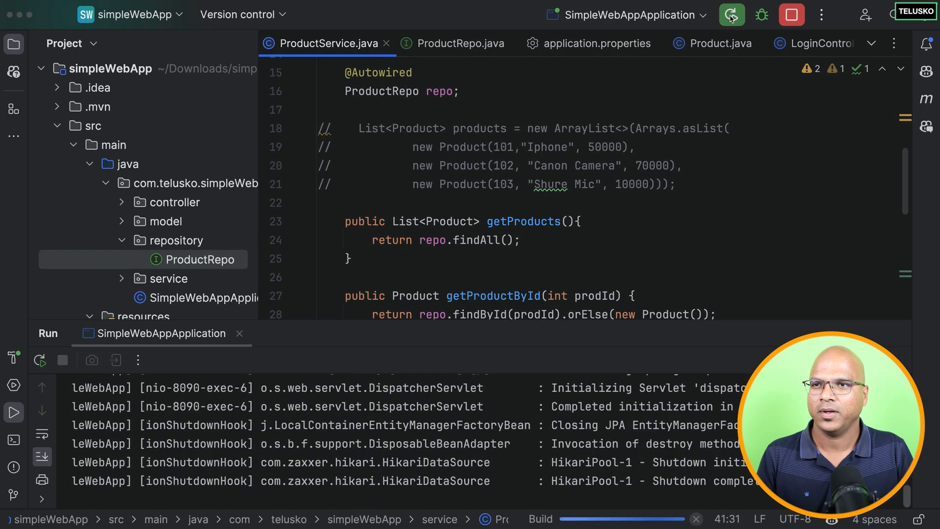
Run the app, hit 'Not a managed type: Product', and open the Product model class
click(731, 14)
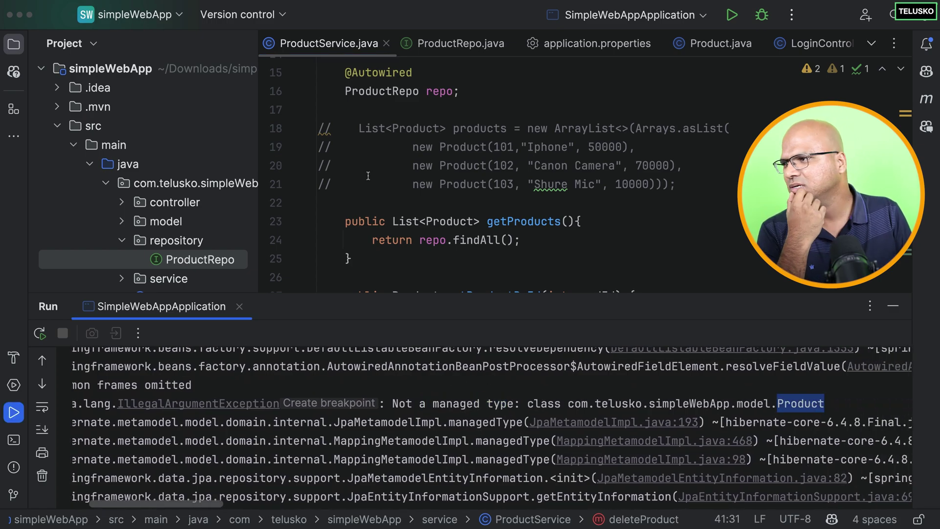
click(121, 221)
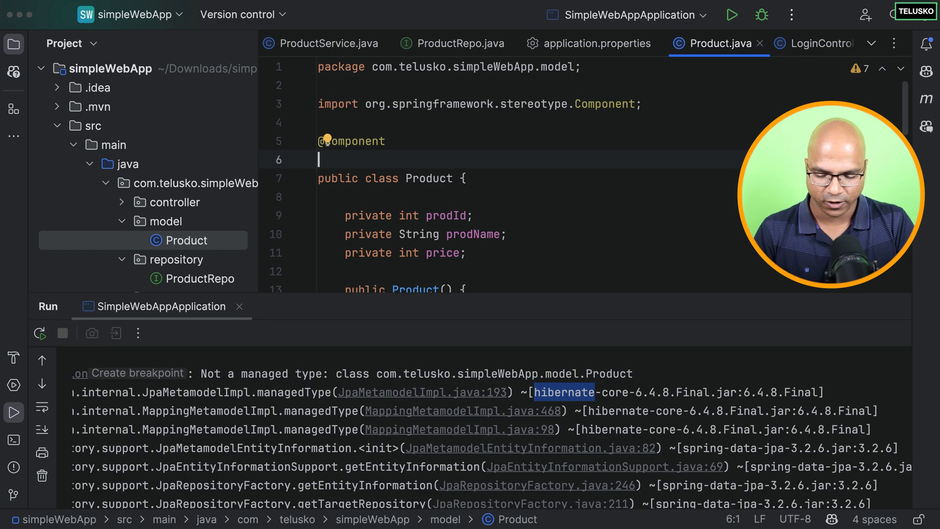
text(@En)
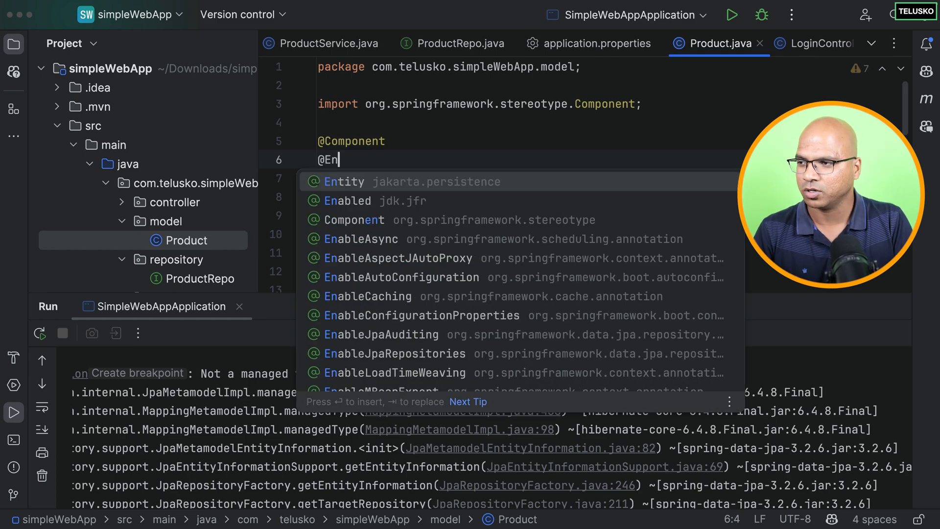
click(344, 183)
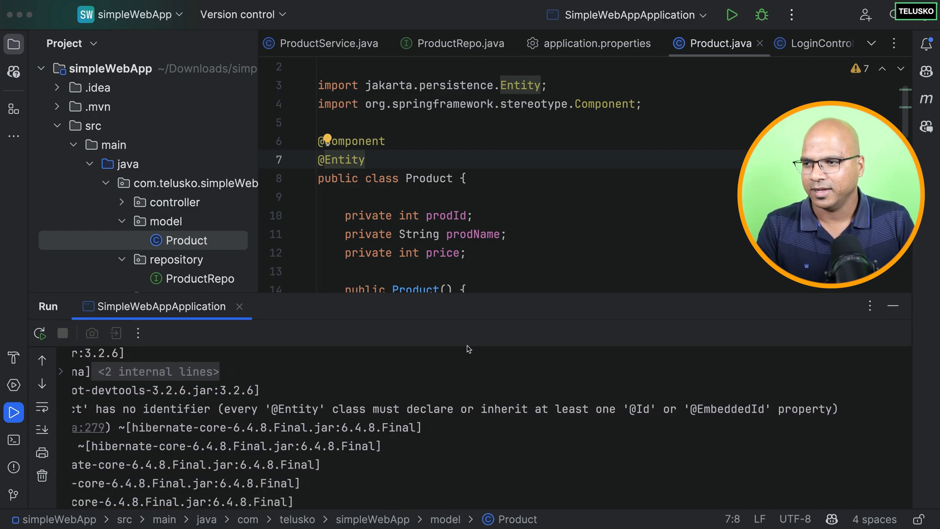
double_click(447, 215)
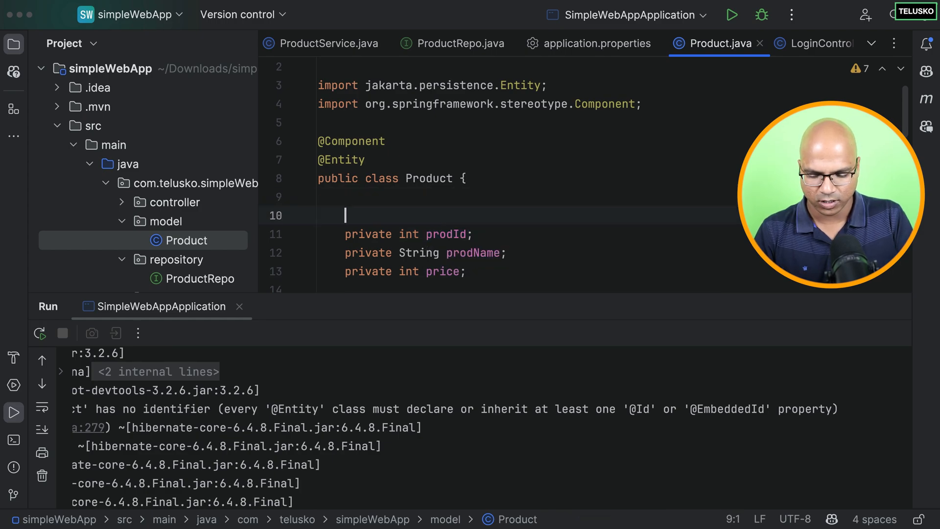
text(@Id)
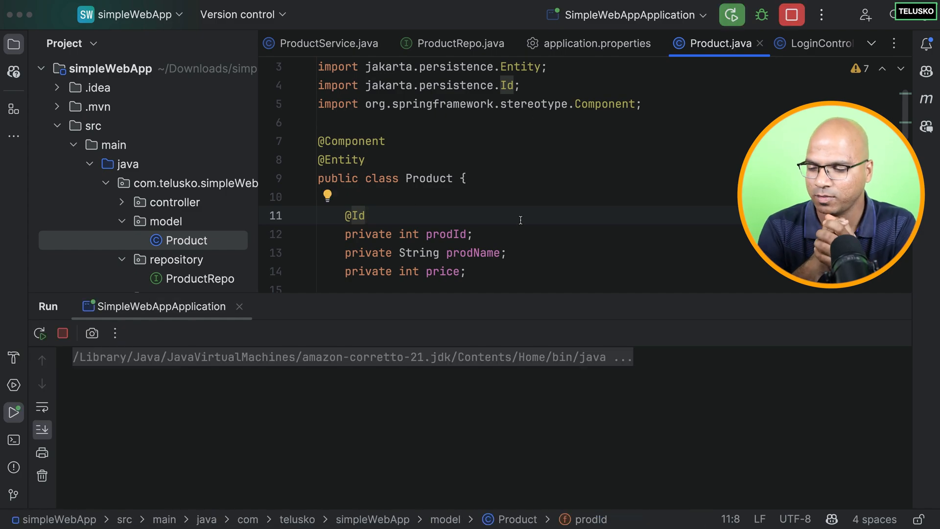
click(733, 15)
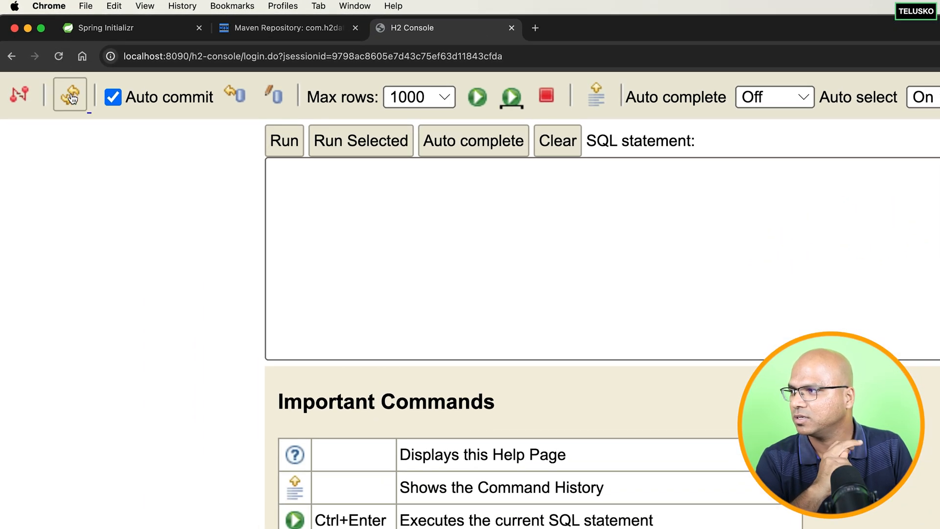
Reconnect H2 Console to jdbc:h2:mem:telusko and expand the PRODUCT table's columns
click(69, 96)
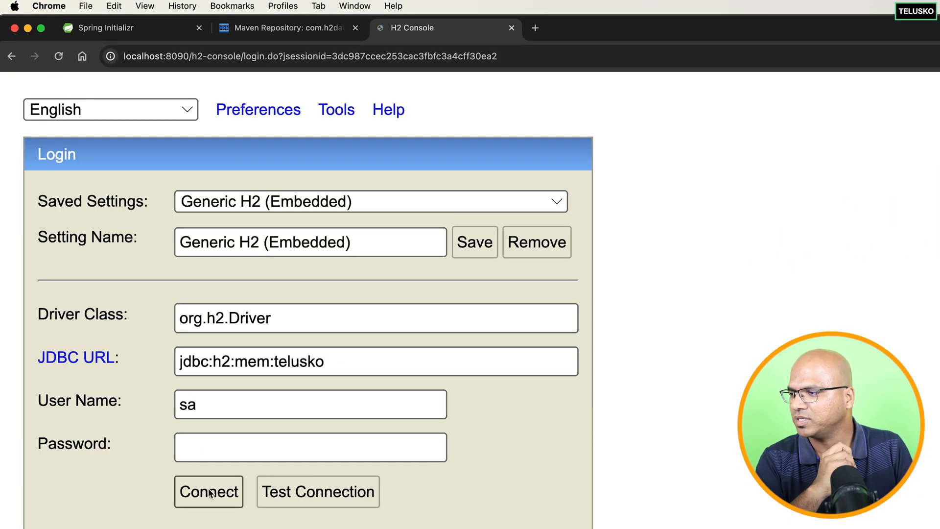
click(209, 491)
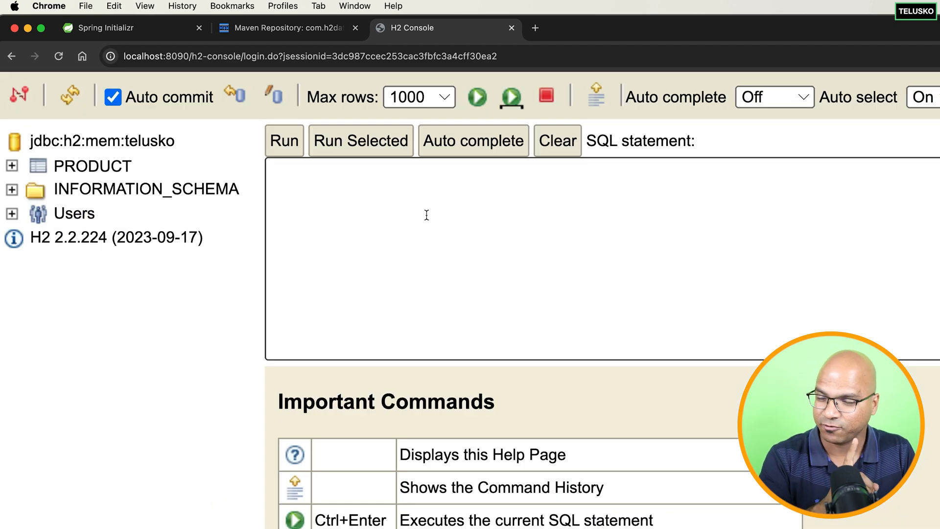
click(11, 165)
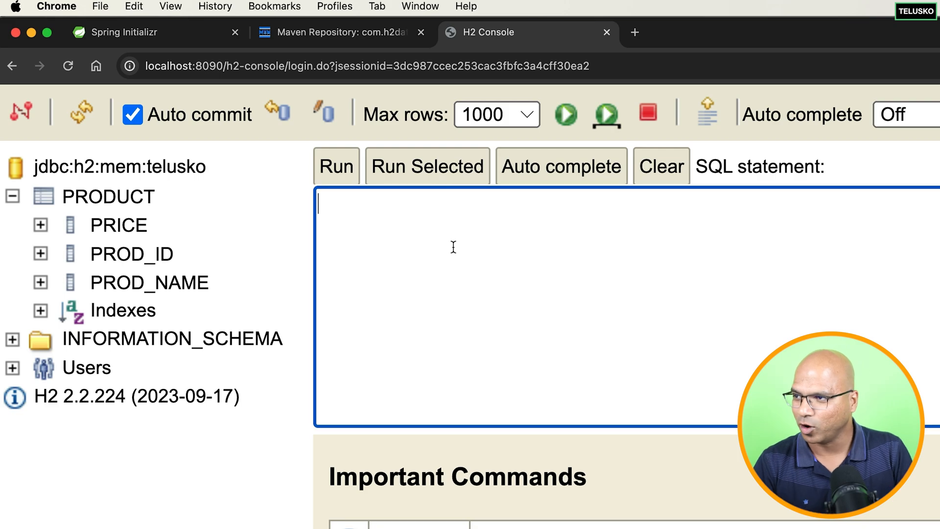
Run select * from product against the new PRODUCT table
text(select)
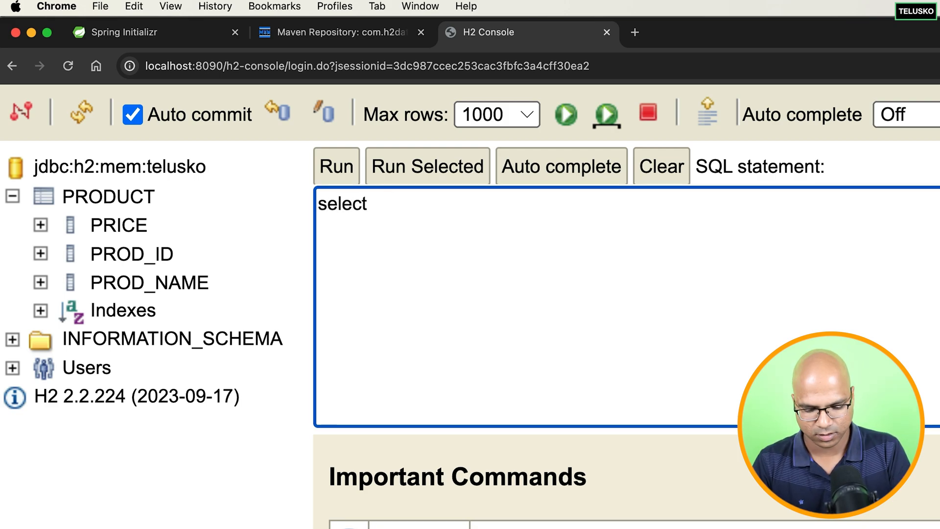
text(* from produ)
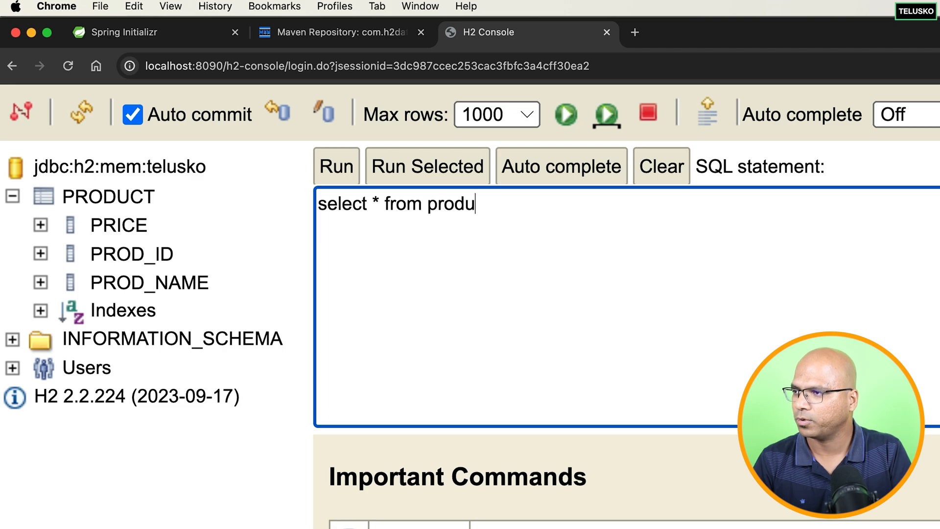
click(252, 125)
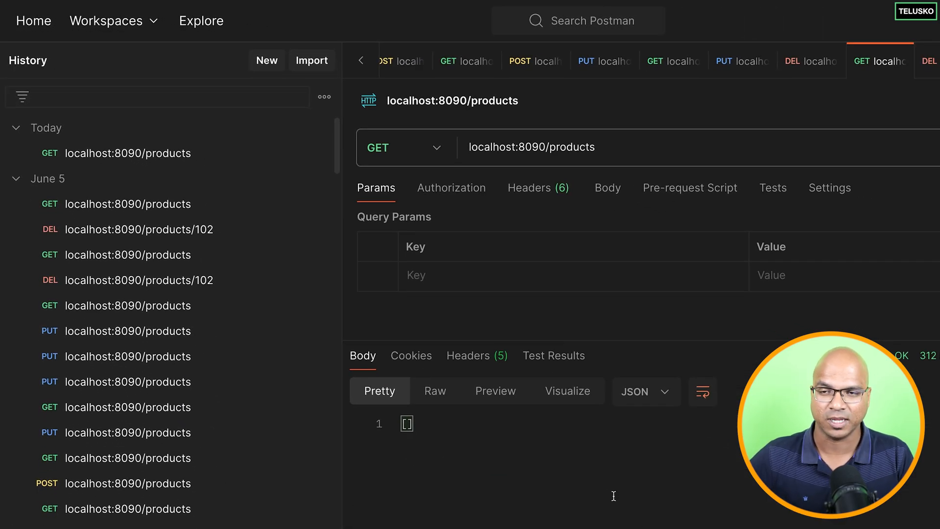
mouse_move(109, 411)
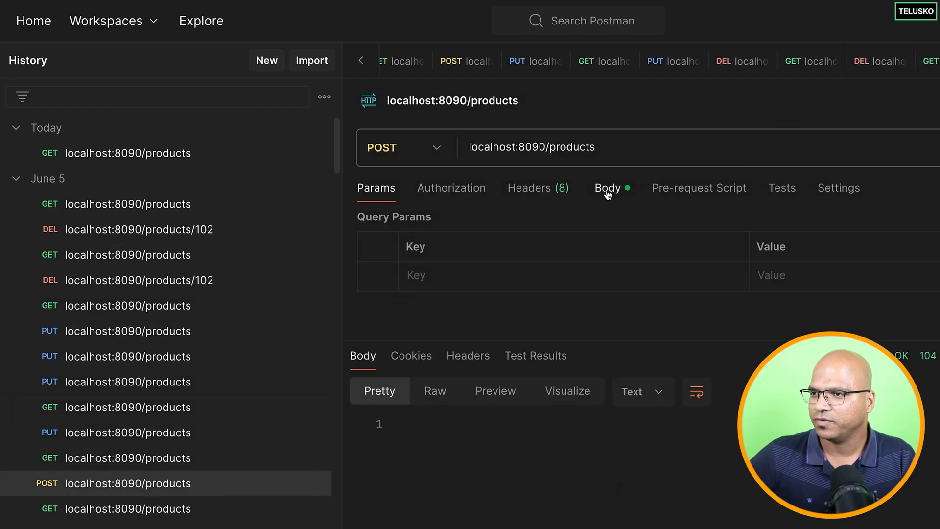
Post the Ac Remote product (101) and list every product in H2
click(607, 187)
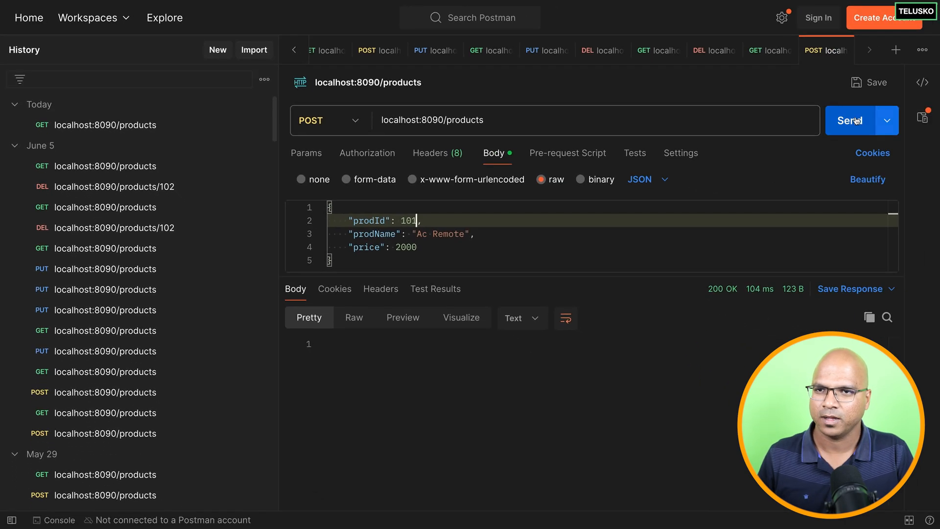
click(849, 120)
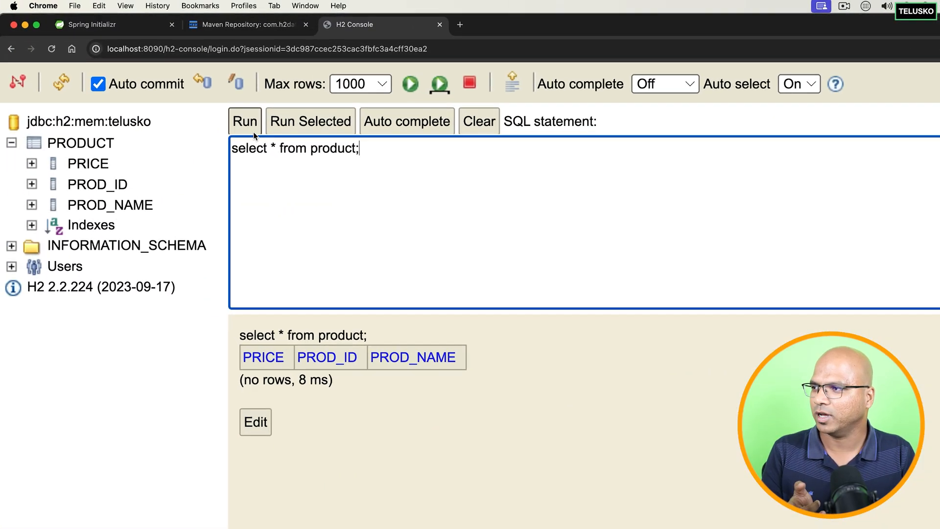
click(245, 122)
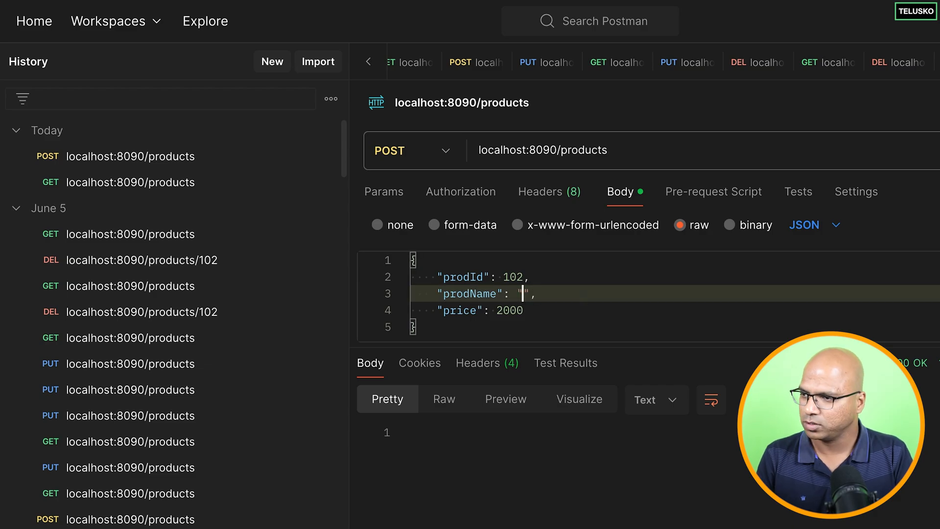
Post a second product, 102 Water Bottle priced 200, getting 200 OK
text(Water Bottle)
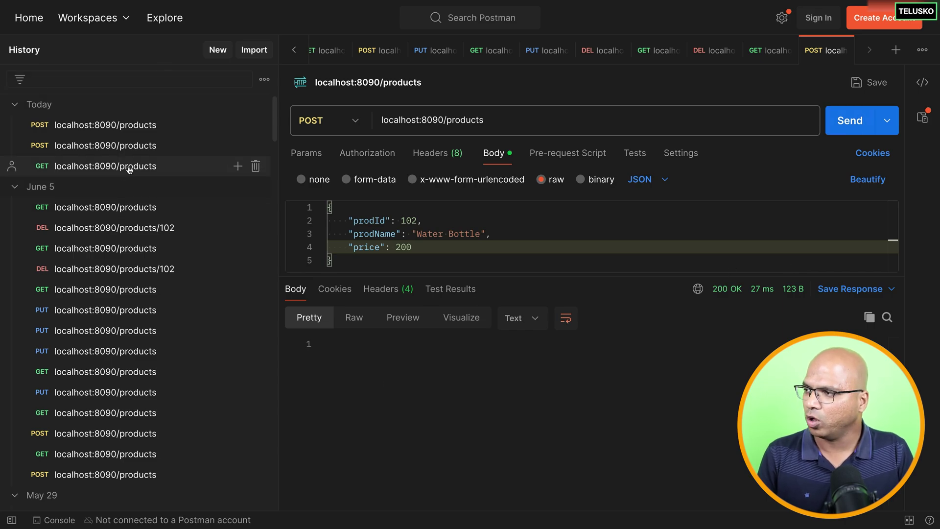
click(849, 121)
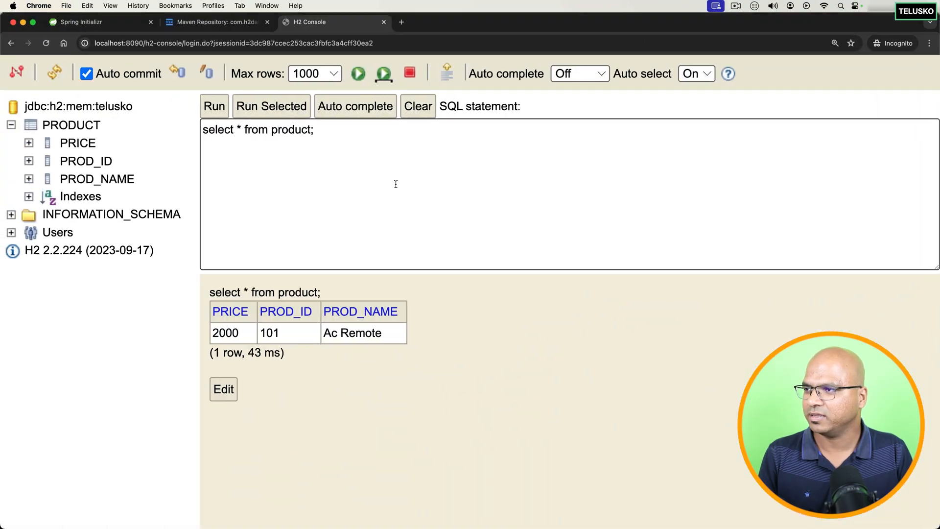
click(214, 105)
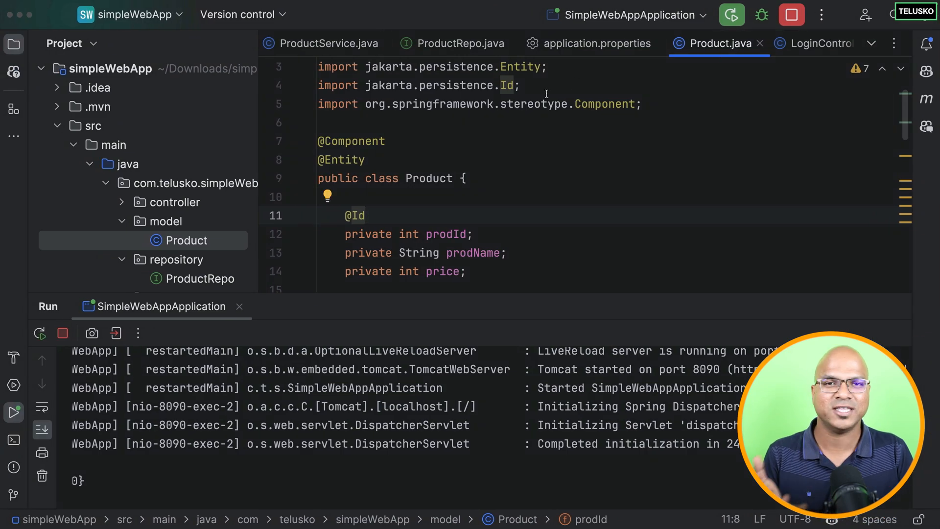
mouse_move(512, 56)
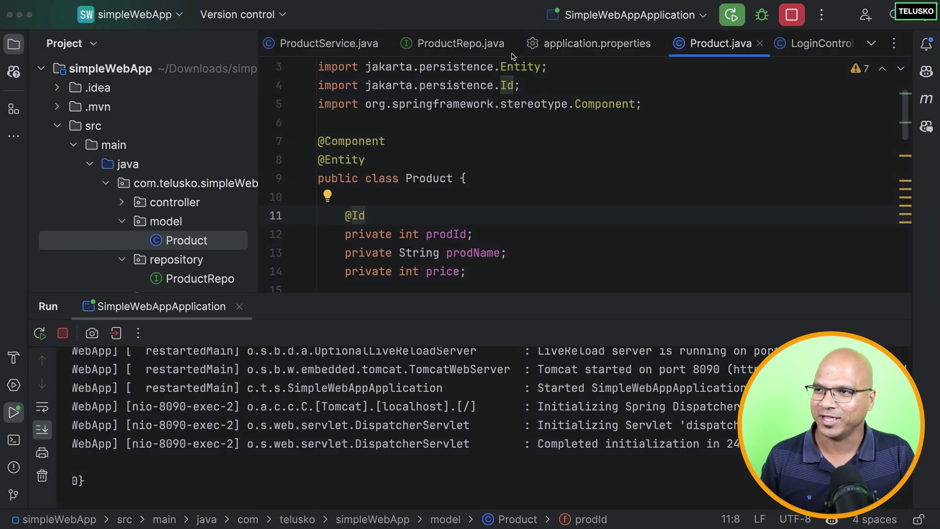
Review ProductRepo and the run log printing Ac Remote 101 and Water Bottle 102
click(460, 44)
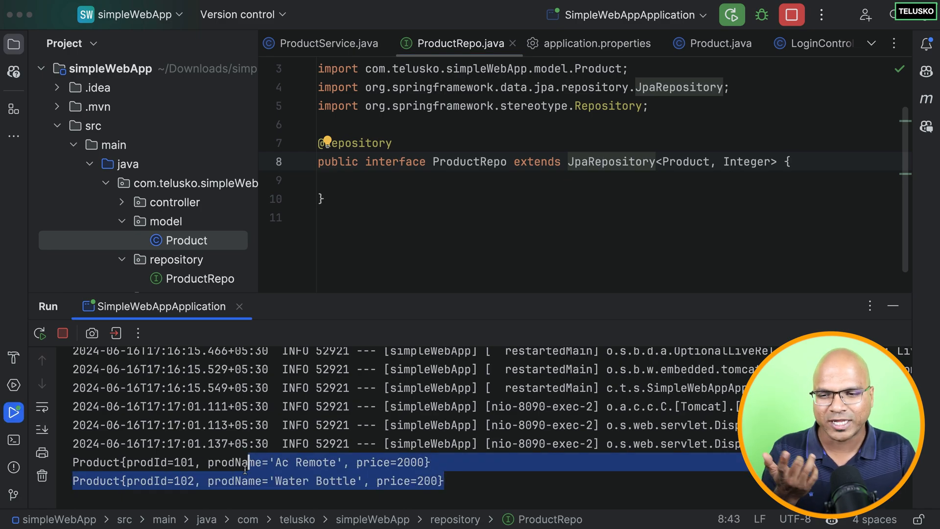
mouse_move(429, 335)
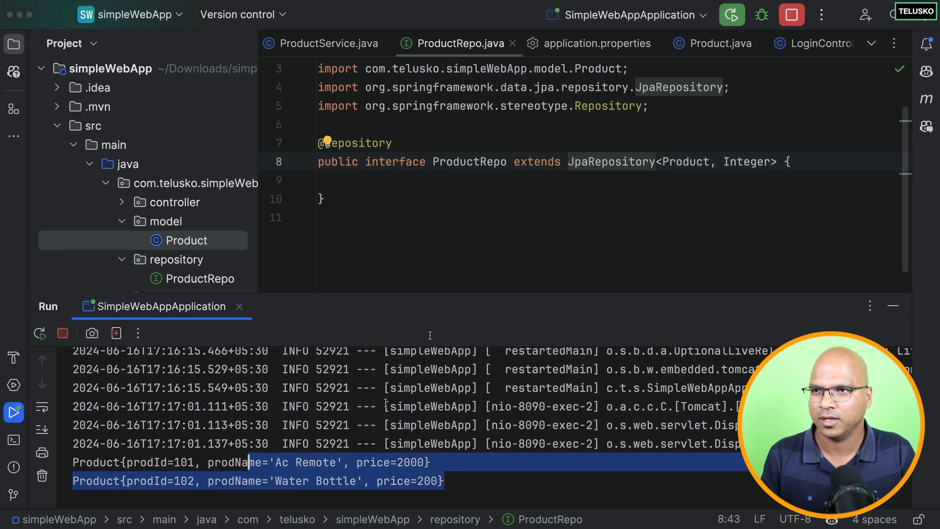
click(593, 43)
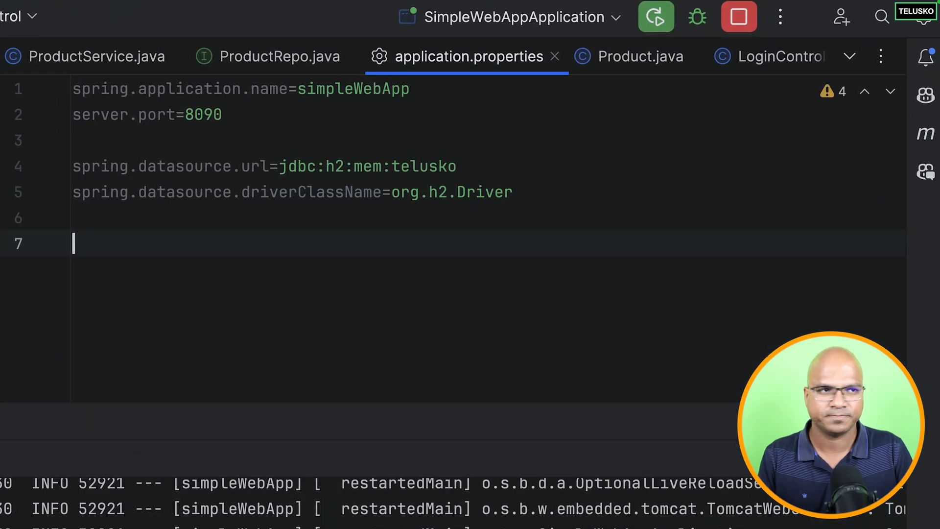
Add spring.datasource.show-sql=true to application.properties and restart the app
text(spring)
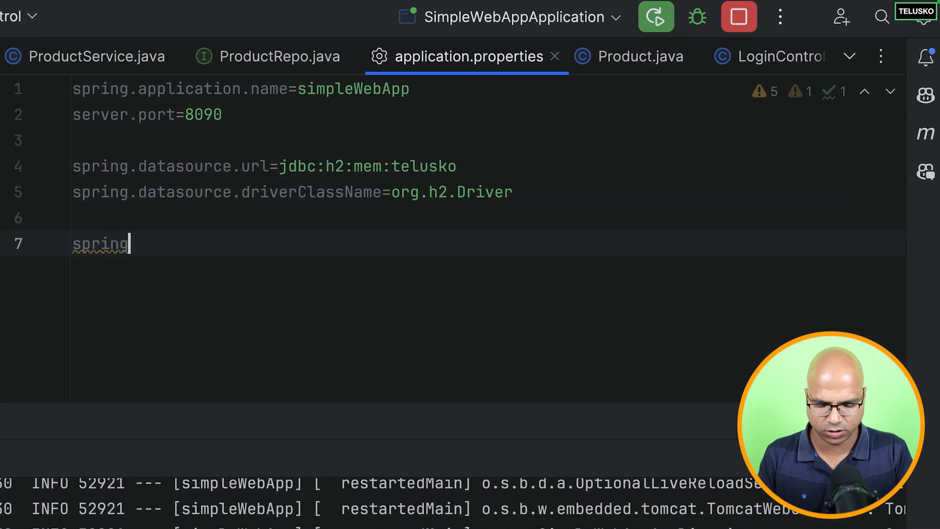
text(.datasource.)
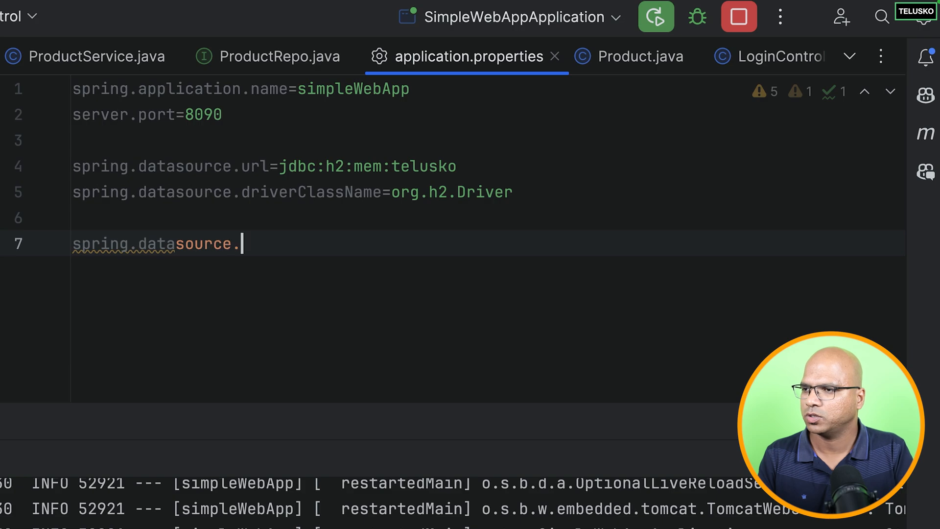
text(show-sql)
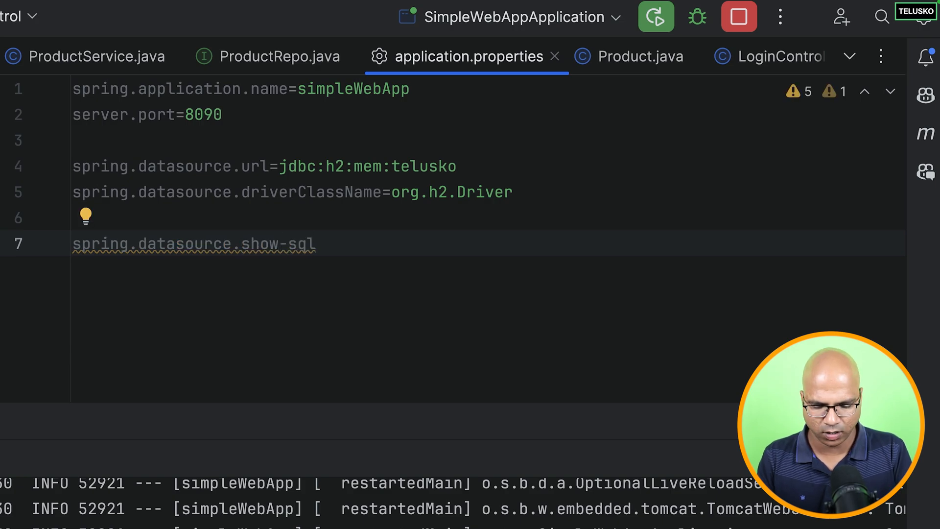
text(=true)
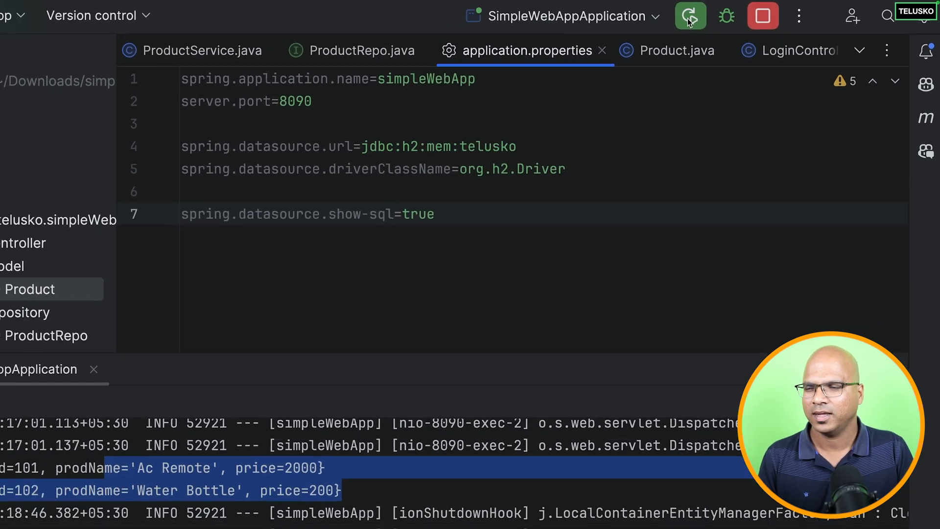
click(691, 15)
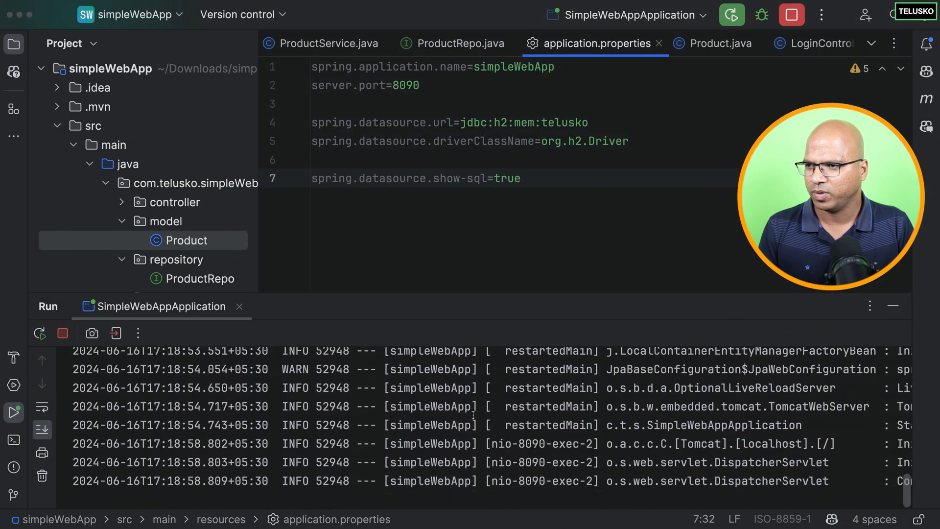
Correct the property to spring.jpa.show-sql=true so Hibernate's drop/create SQL is logged
double_click(389, 179)
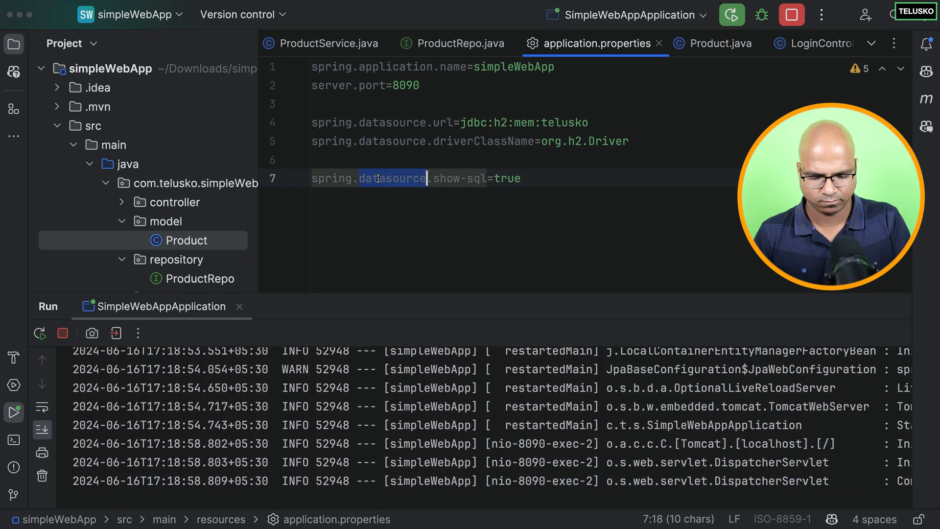
text(jpa)
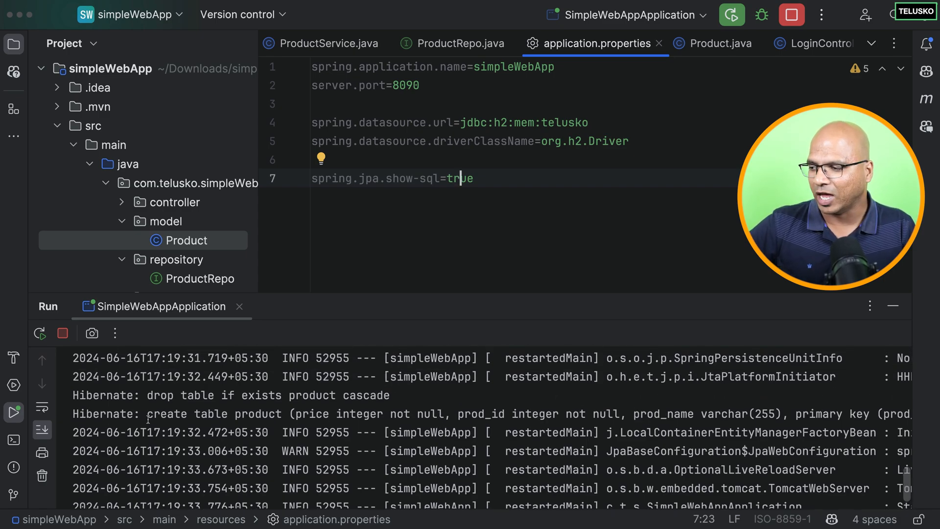
drag(147, 413, 310, 413)
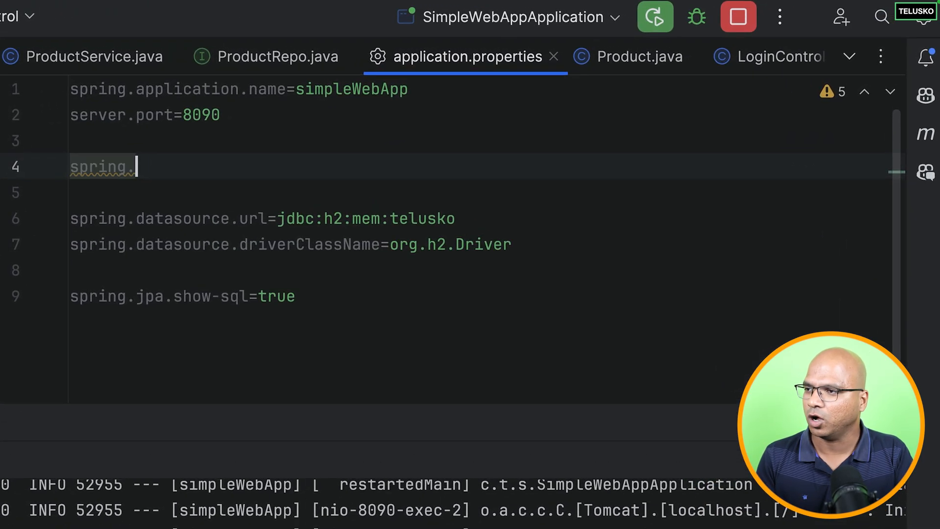
Set spring.datasource.username=navin in application.properties
text(datasource.)
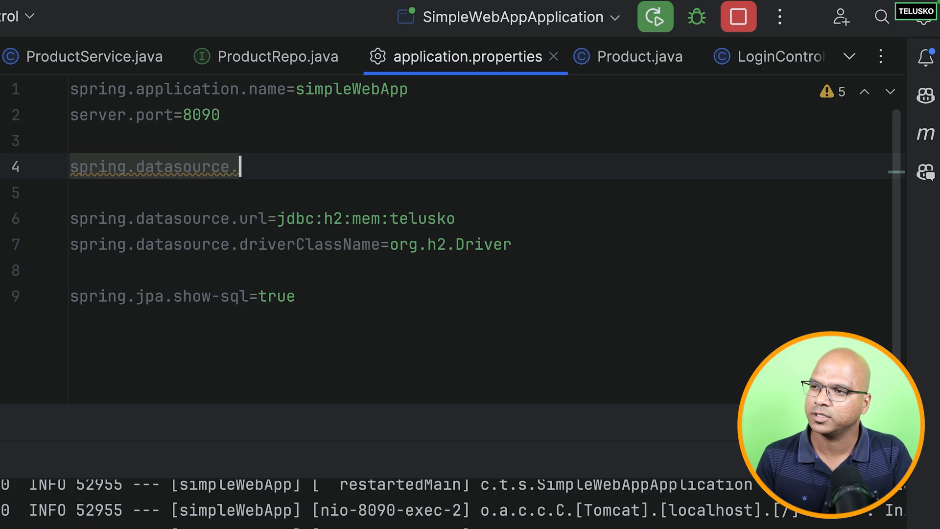
text(username=)
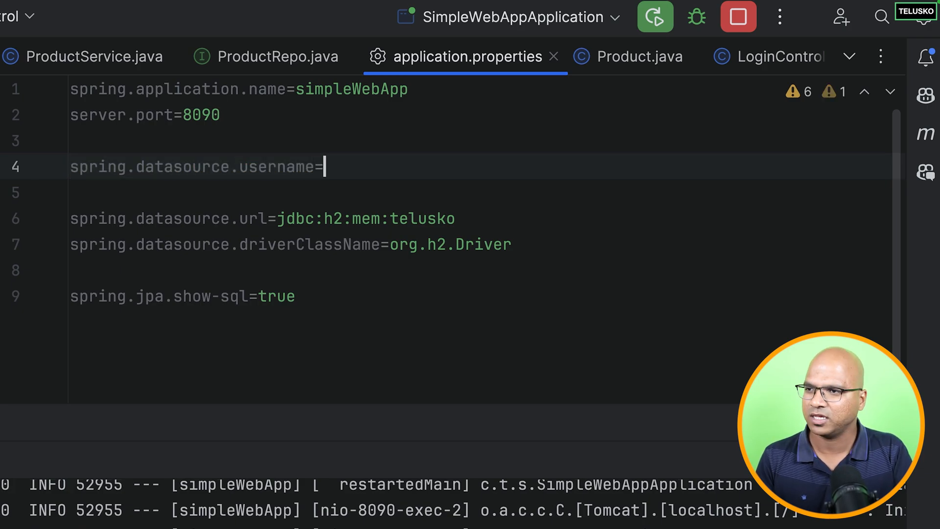
text(navin)
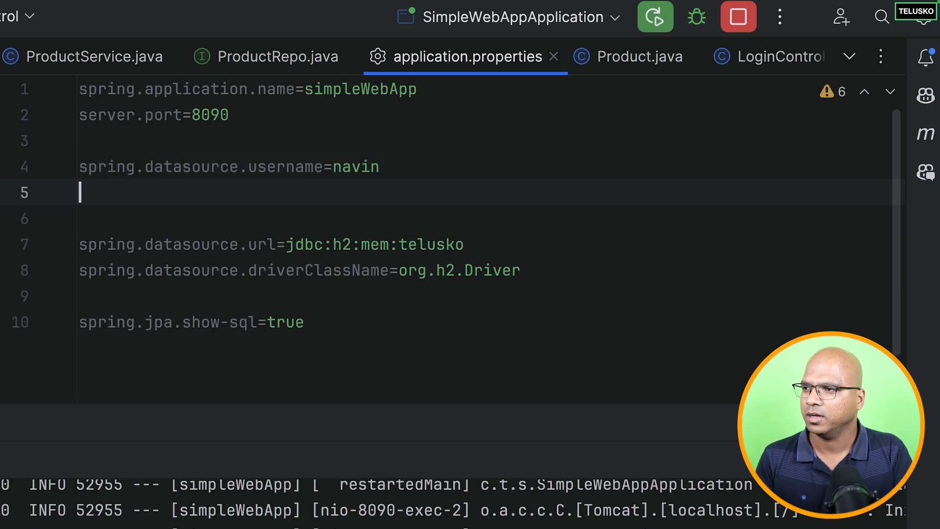
Add a spring.datasource.password= property on the next line
text(spring)
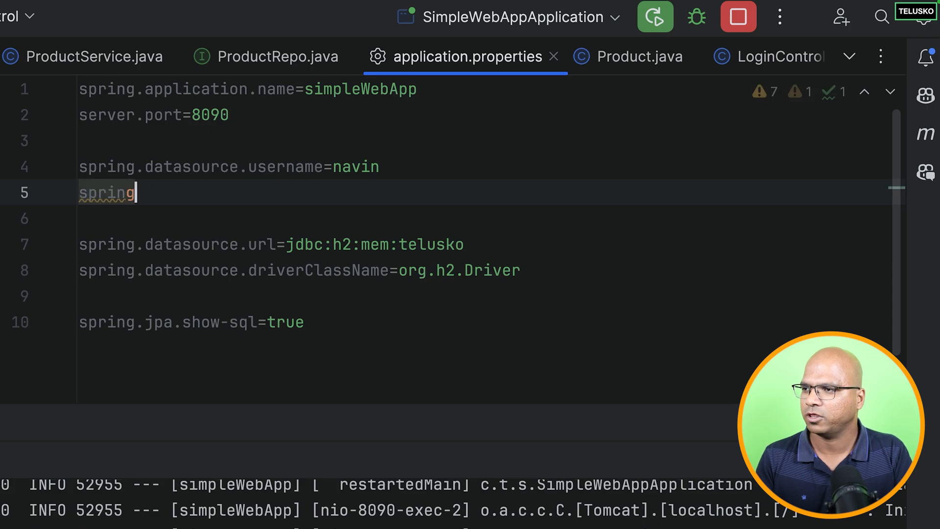
text(.datasourc)
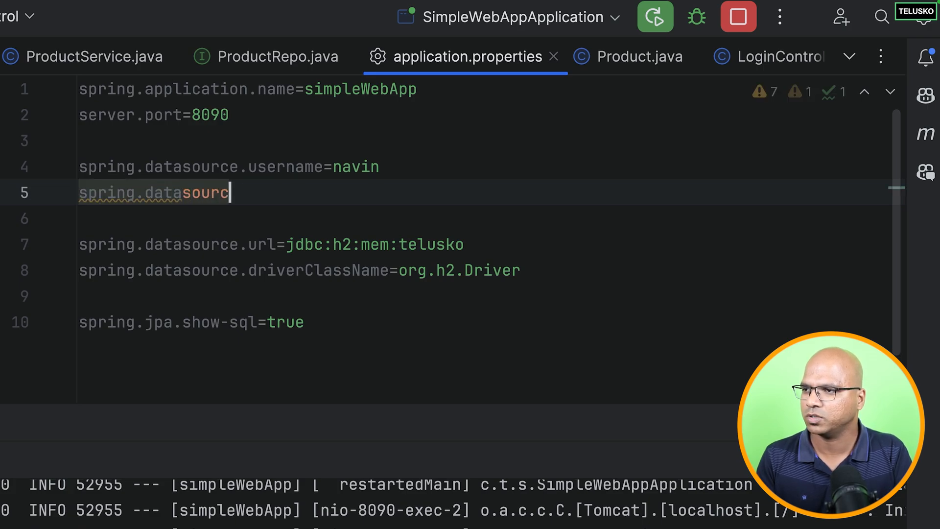
text(e.password)
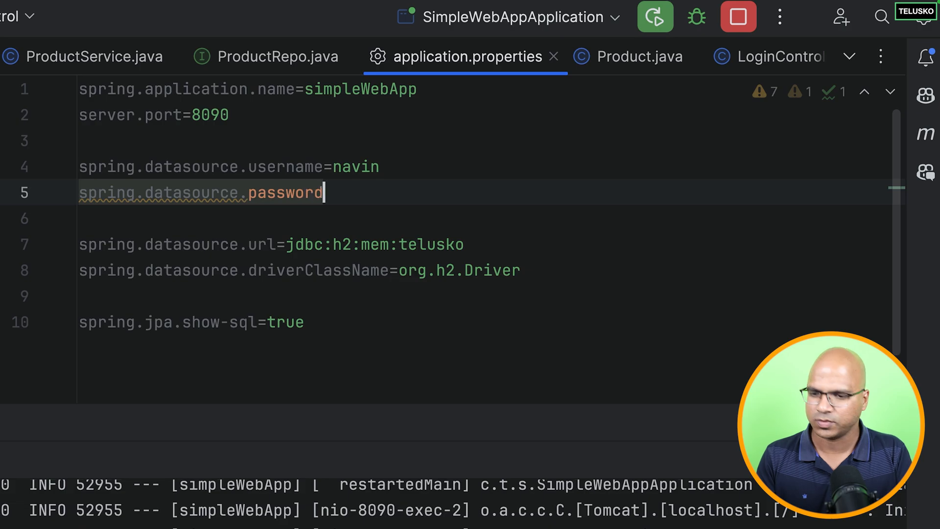
text(=)
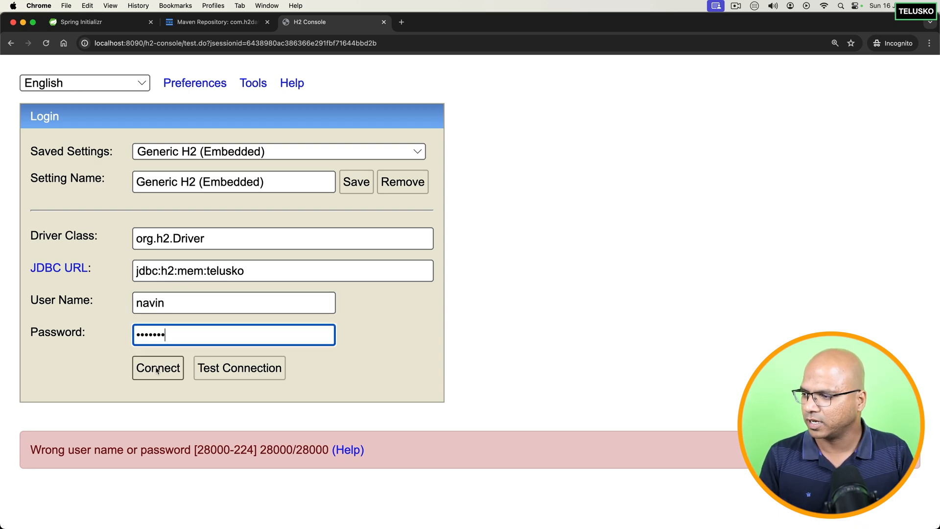
Attempt H2 Console login with the custom credentials, rejected, then return to ProductRepo
click(158, 368)
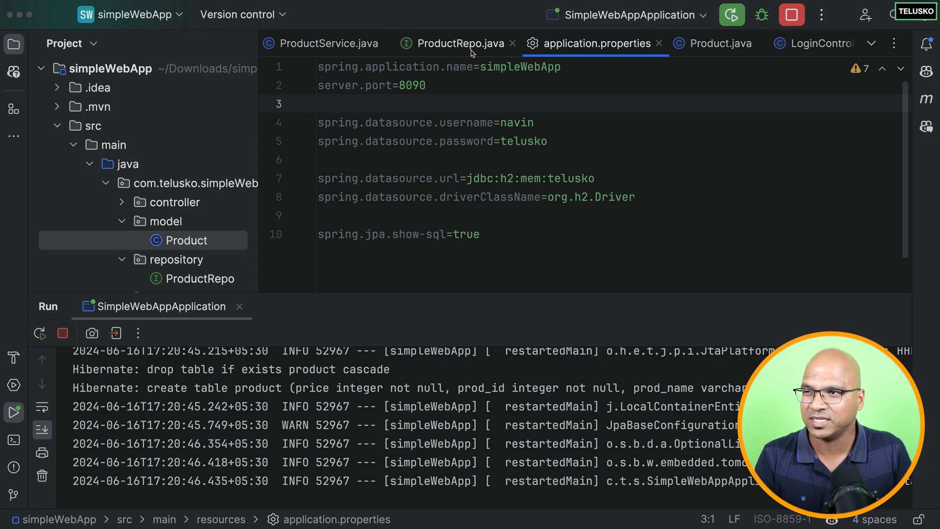
click(461, 43)
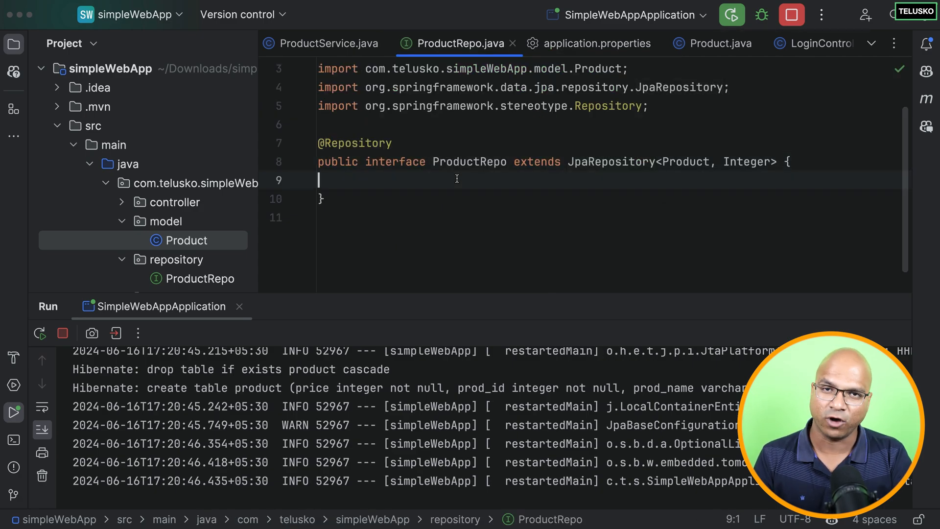